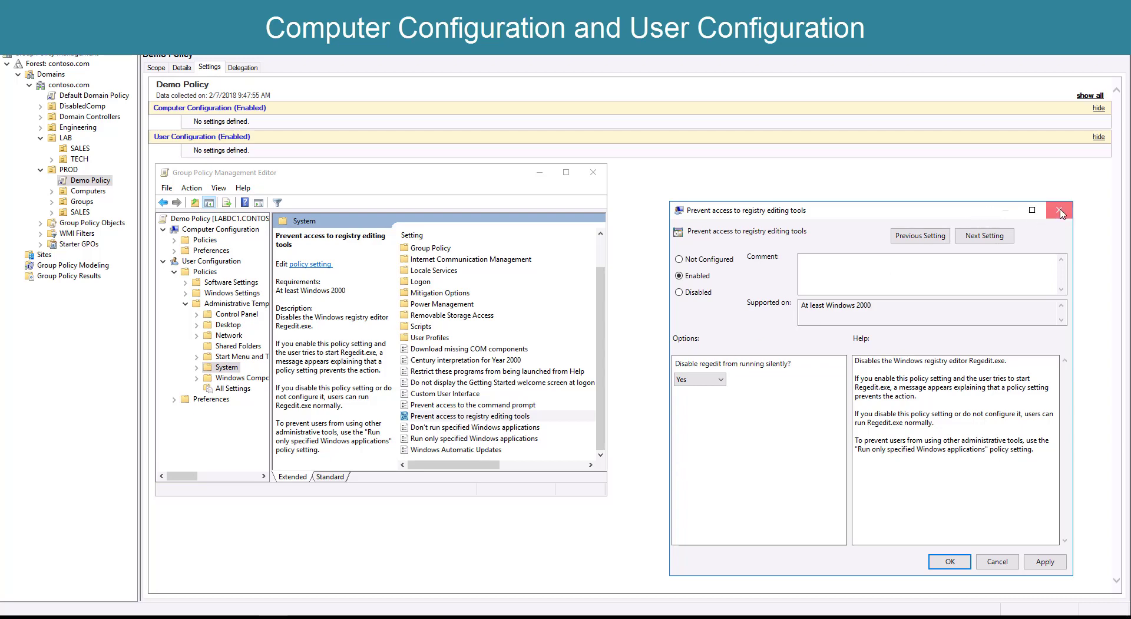
Close the Prevent access to registry editing tools setting, returning to the System policy list
click(1060, 210)
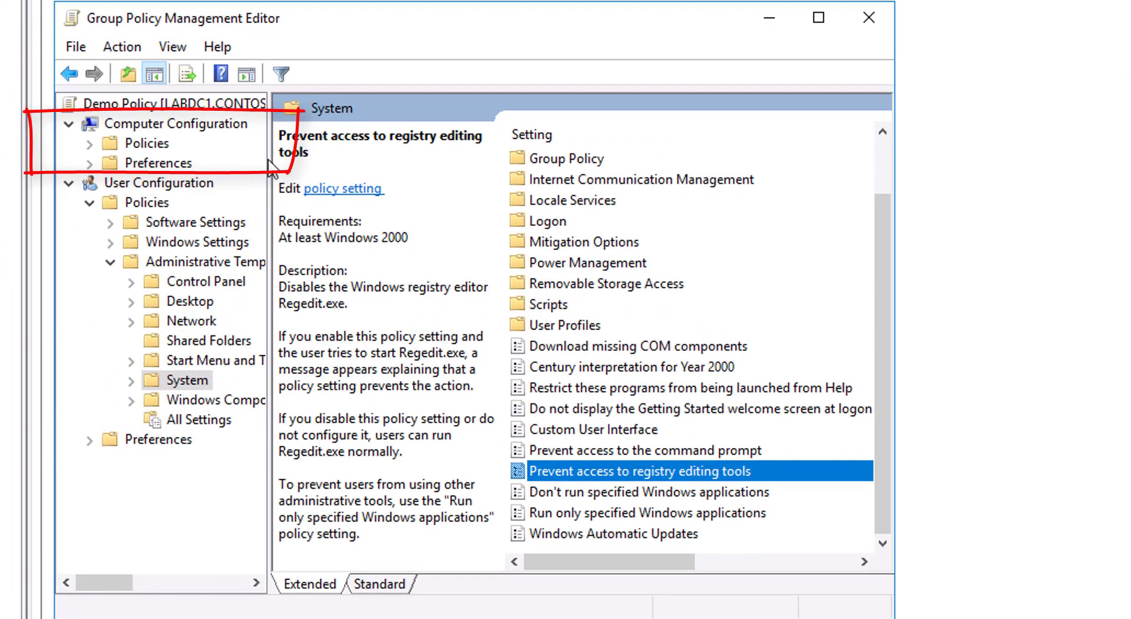
Compare the Computer Configuration and User Configuration nodes, ending on User Configuration's Policies and Preferences
click(175, 124)
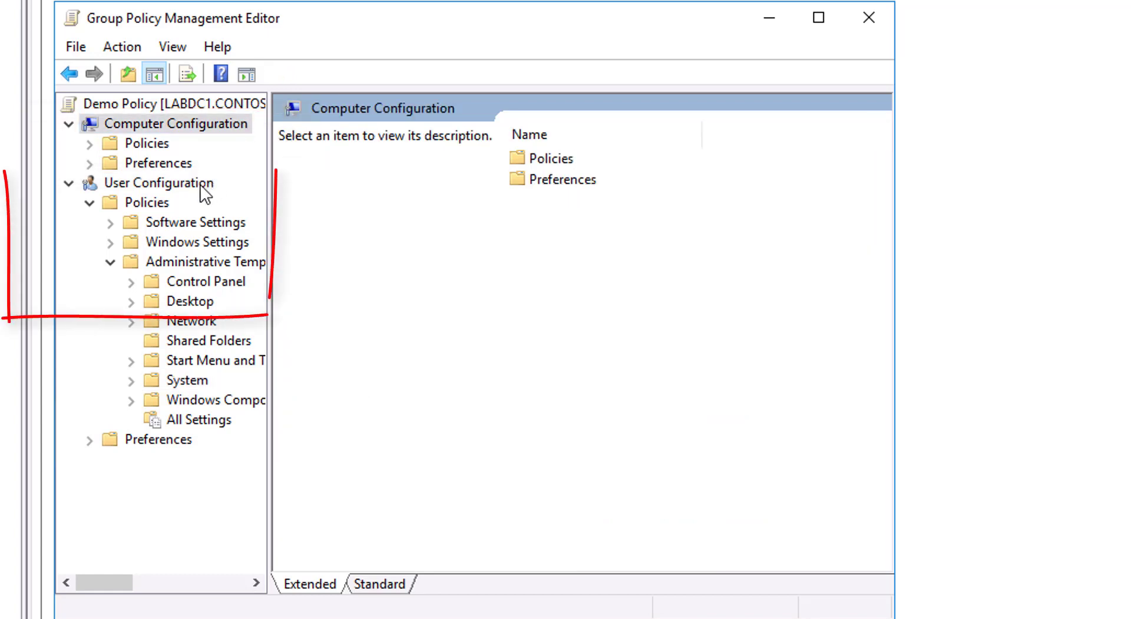
click(159, 183)
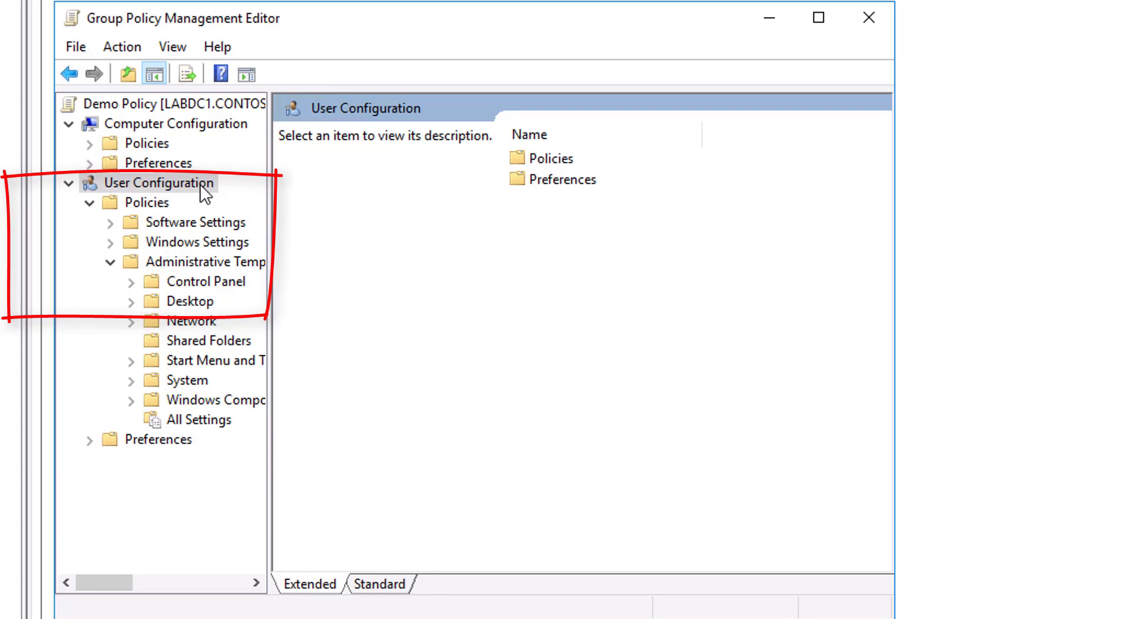
click(179, 124)
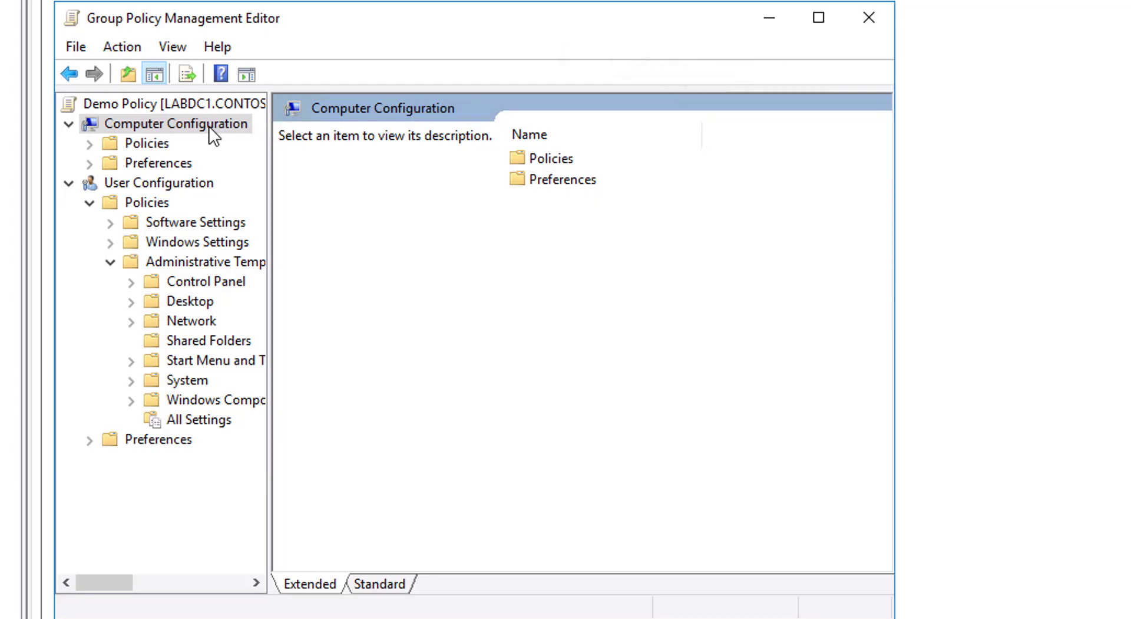
mouse_move(186, 198)
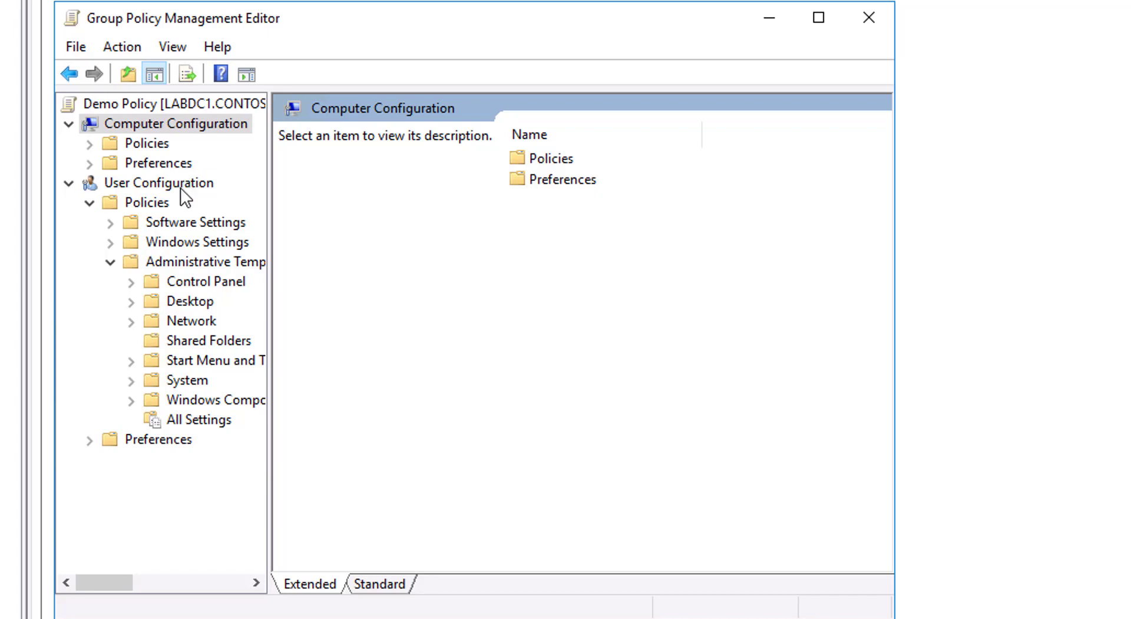
click(158, 183)
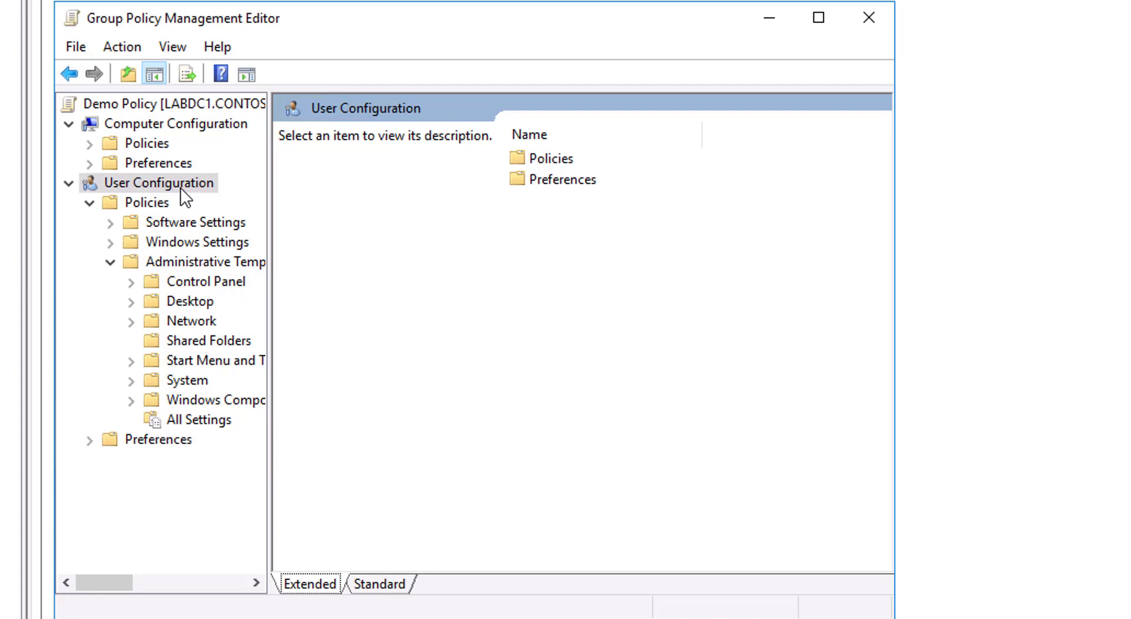
Navigate User Configuration > Policies > Windows Settings > Administrative Templates through Network to System
click(148, 203)
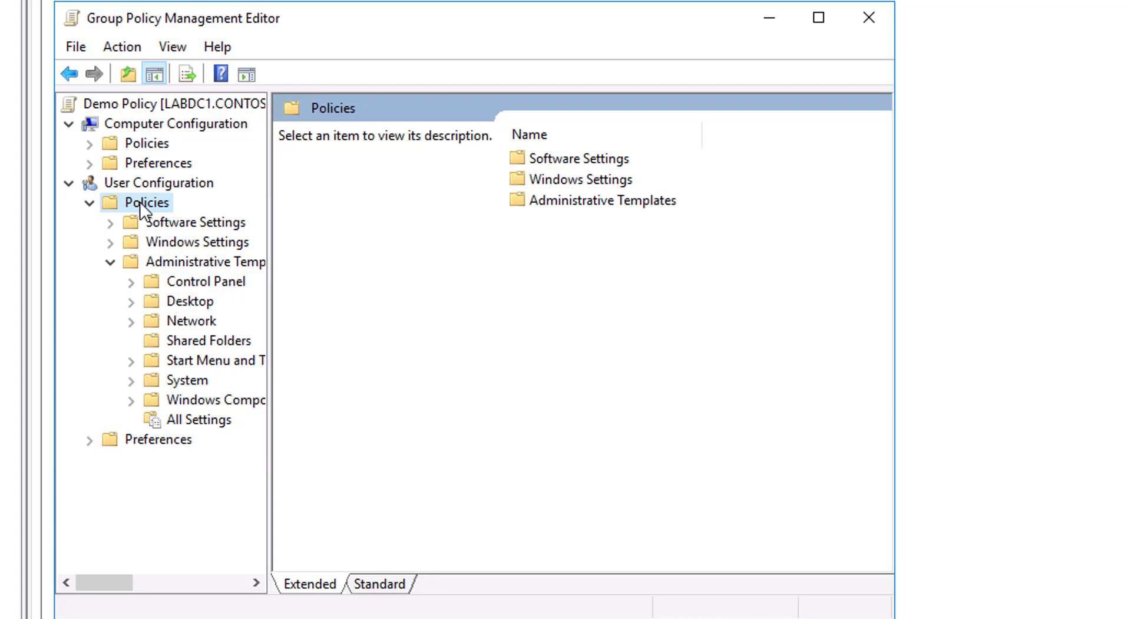
mouse_move(173, 231)
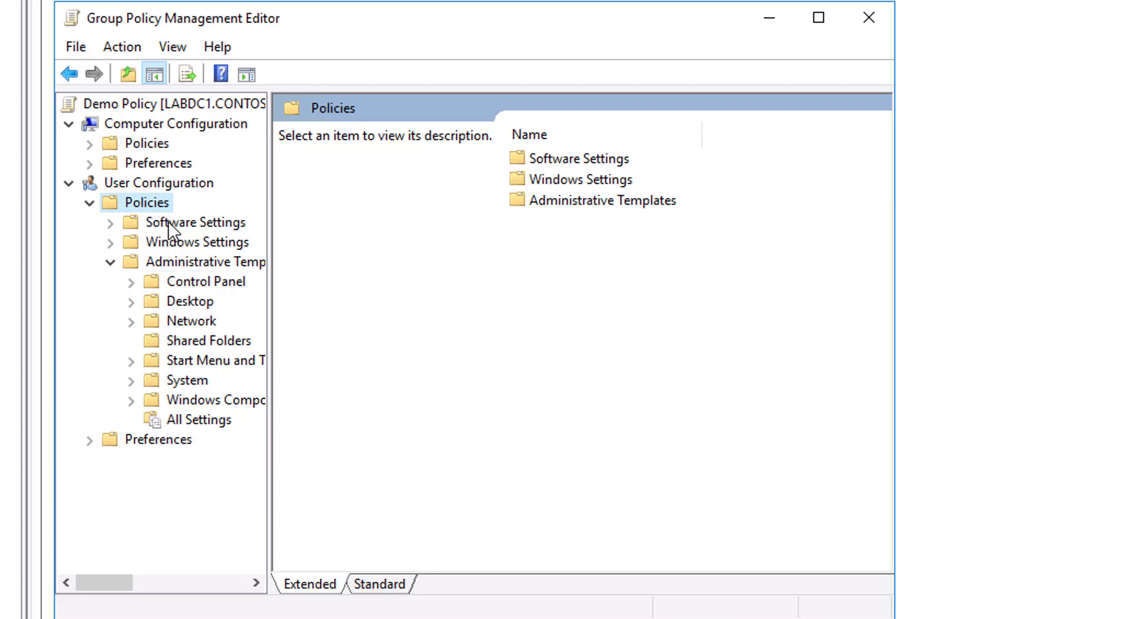
click(197, 242)
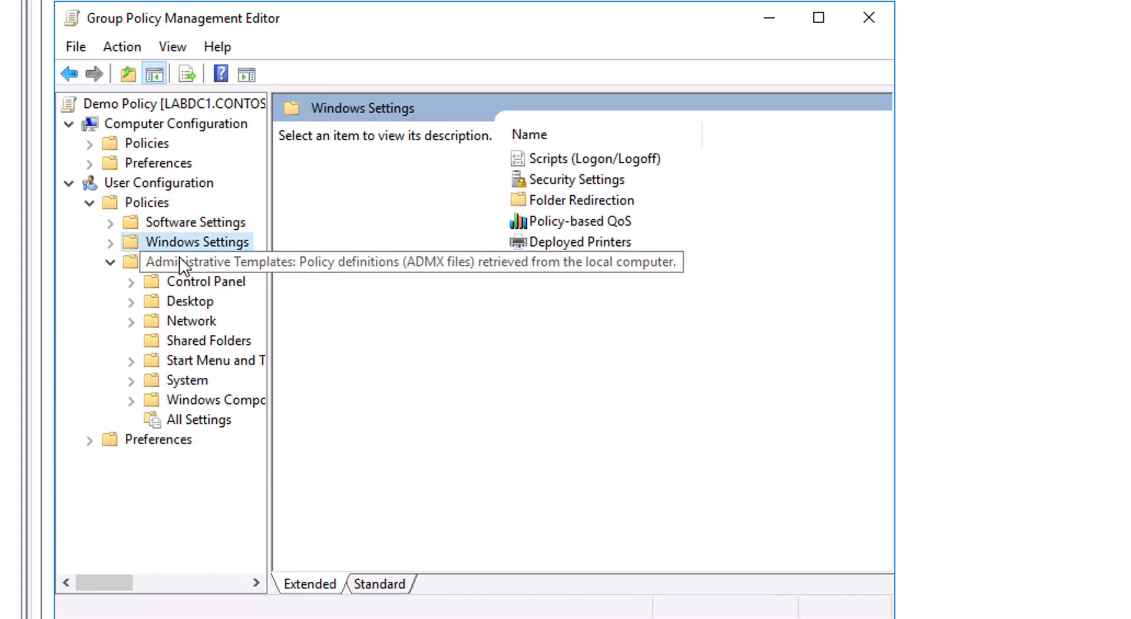
click(209, 261)
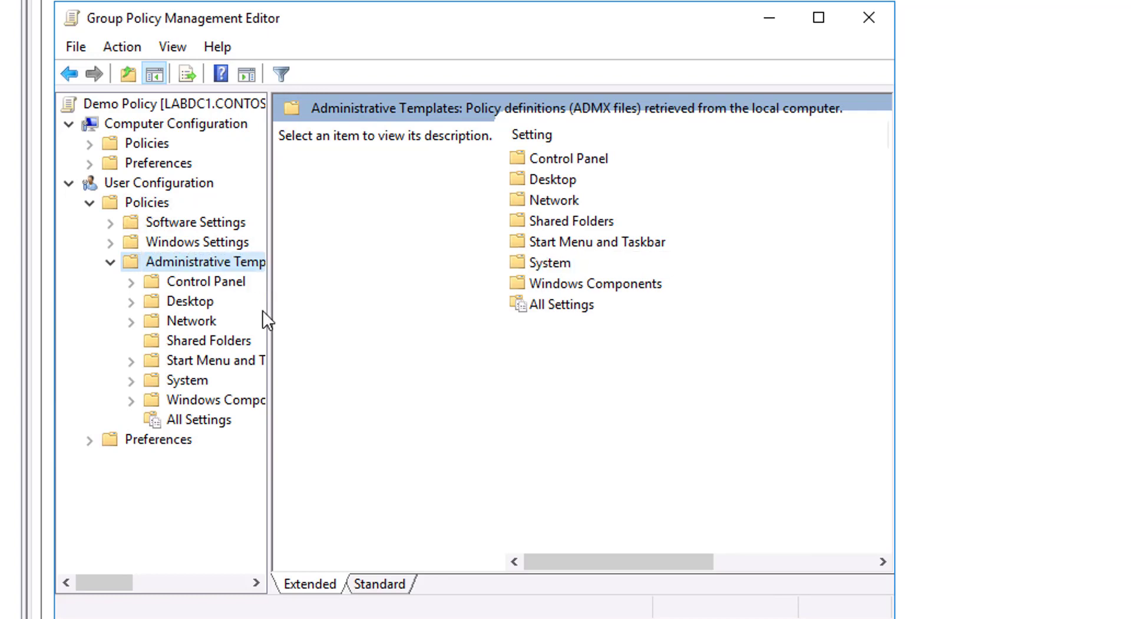
click(192, 320)
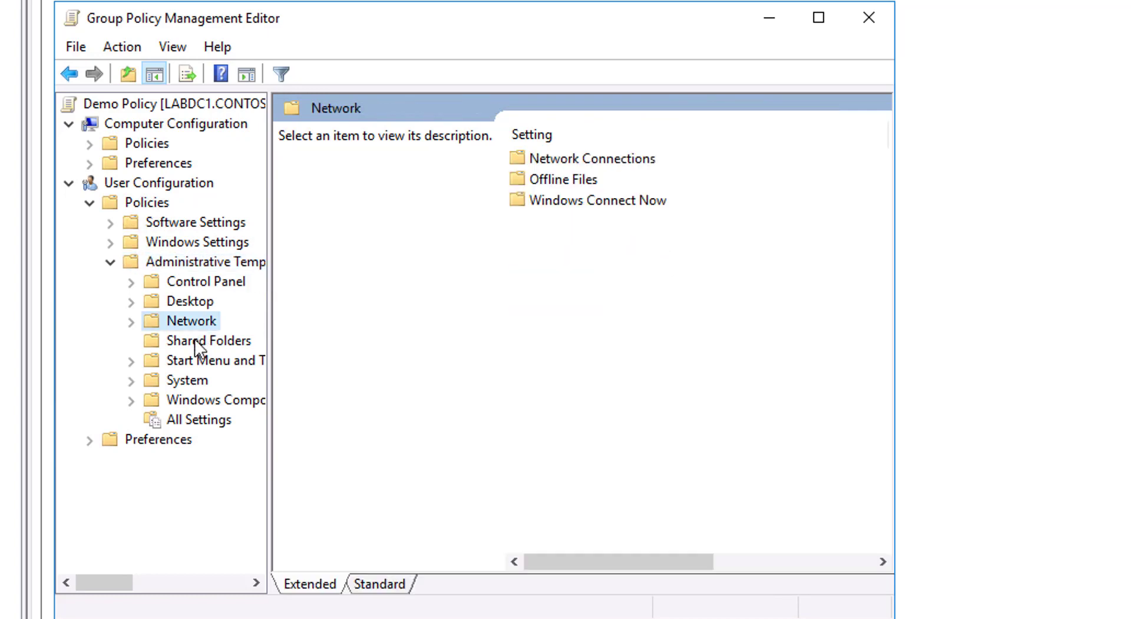
click(188, 380)
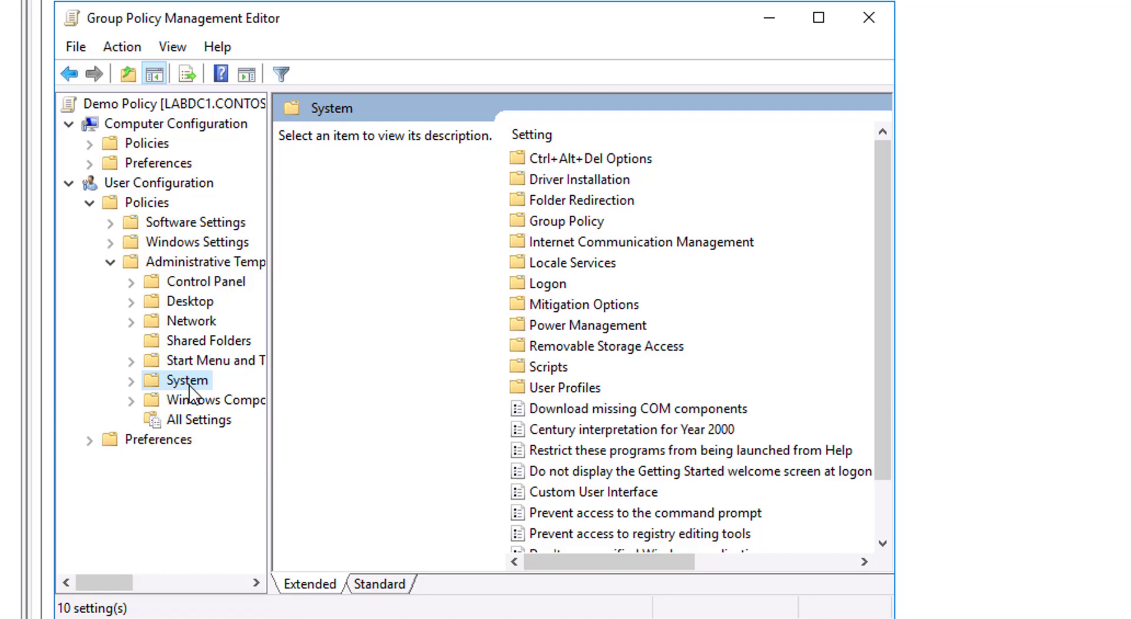
mouse_move(204, 261)
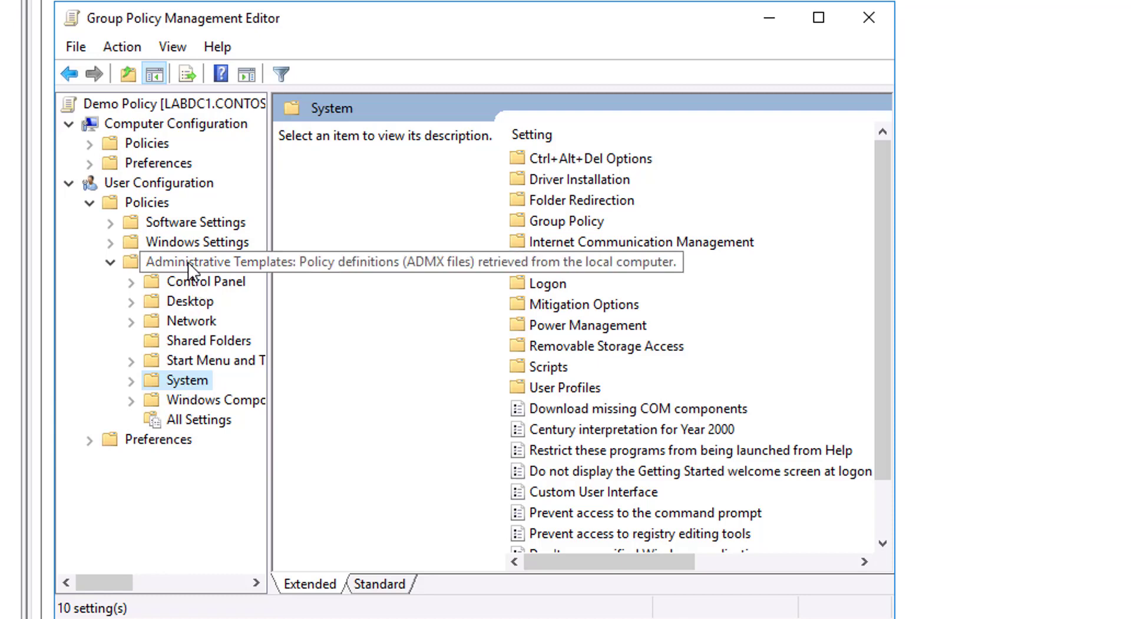
mouse_move(152, 211)
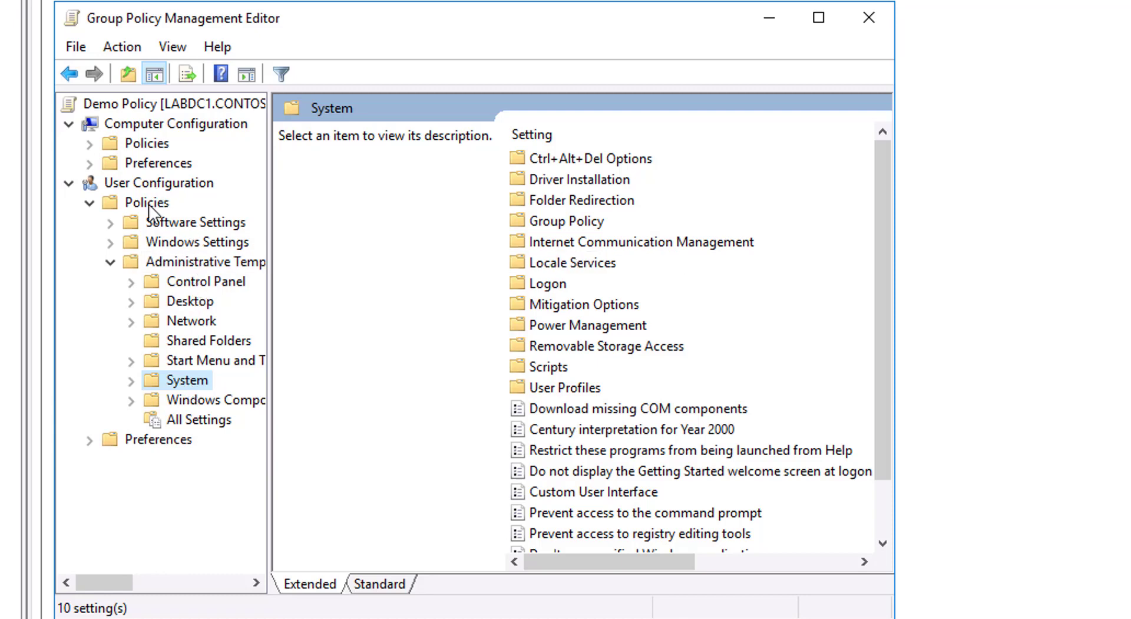
View user Software Settings, then expand the computer's Policies and Software Settings nodes
click(194, 221)
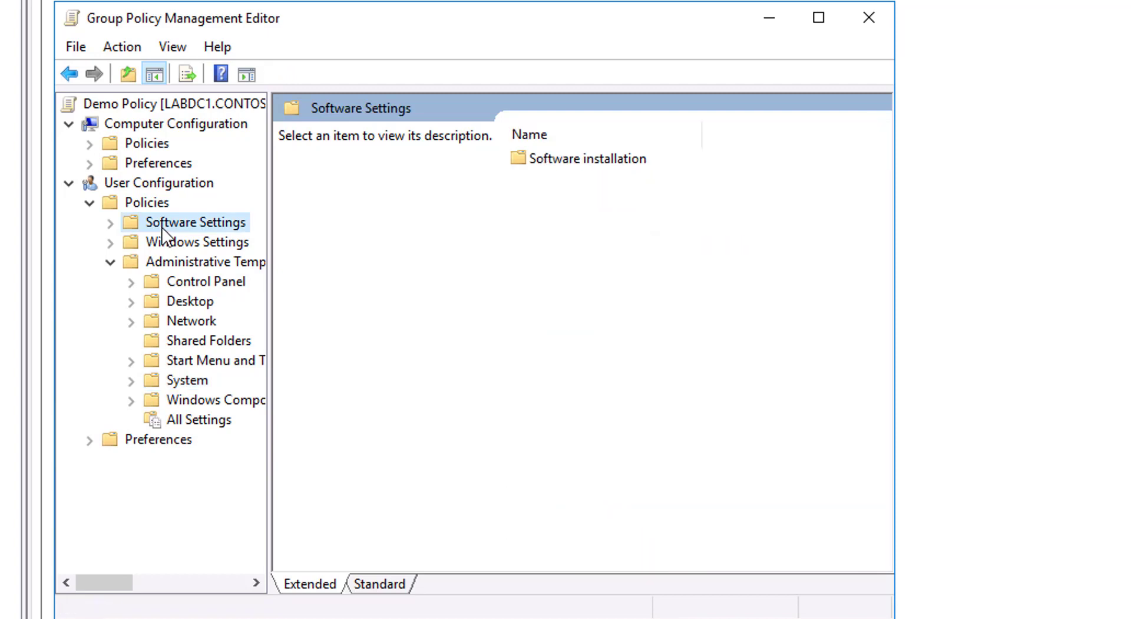
mouse_move(137, 230)
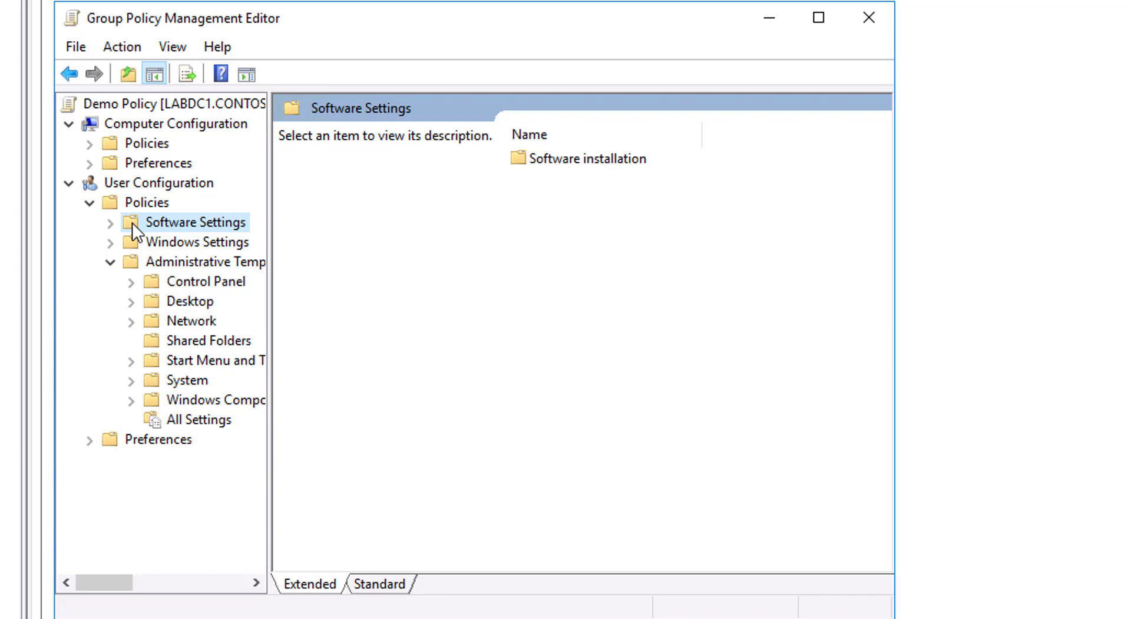
click(89, 142)
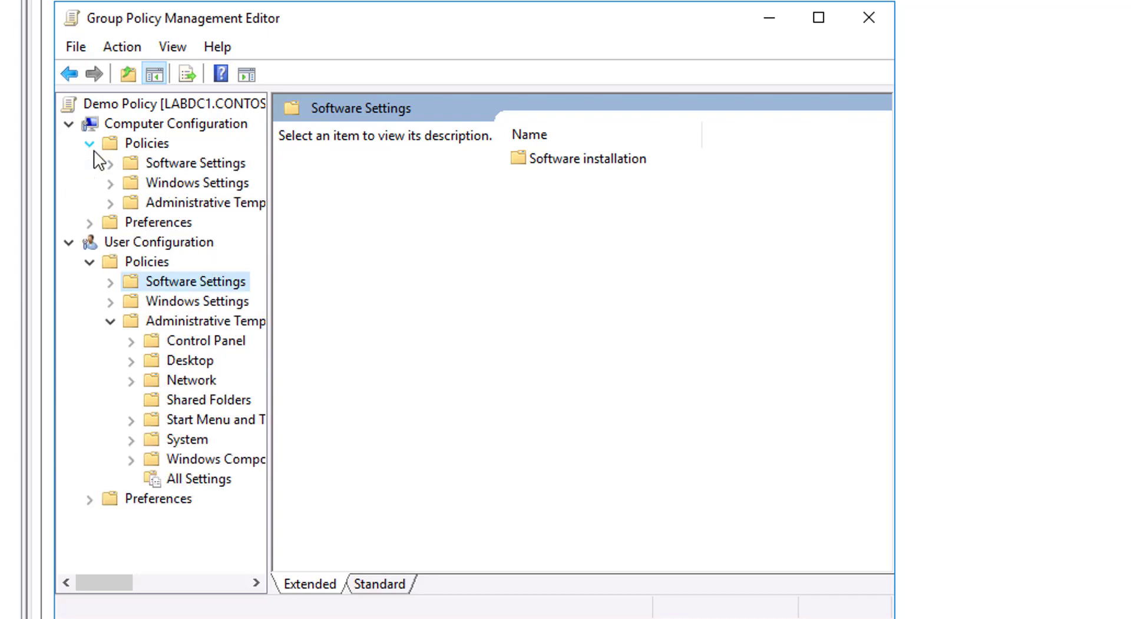
click(110, 163)
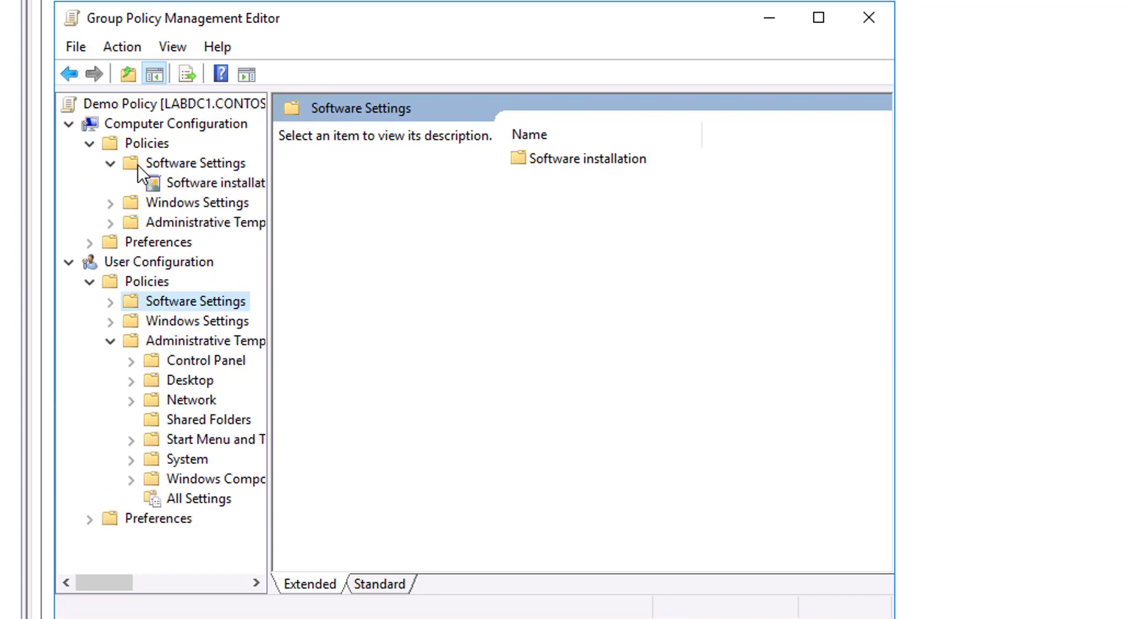
Switch from the user Windows Settings to the computer Windows Settings folder
click(196, 320)
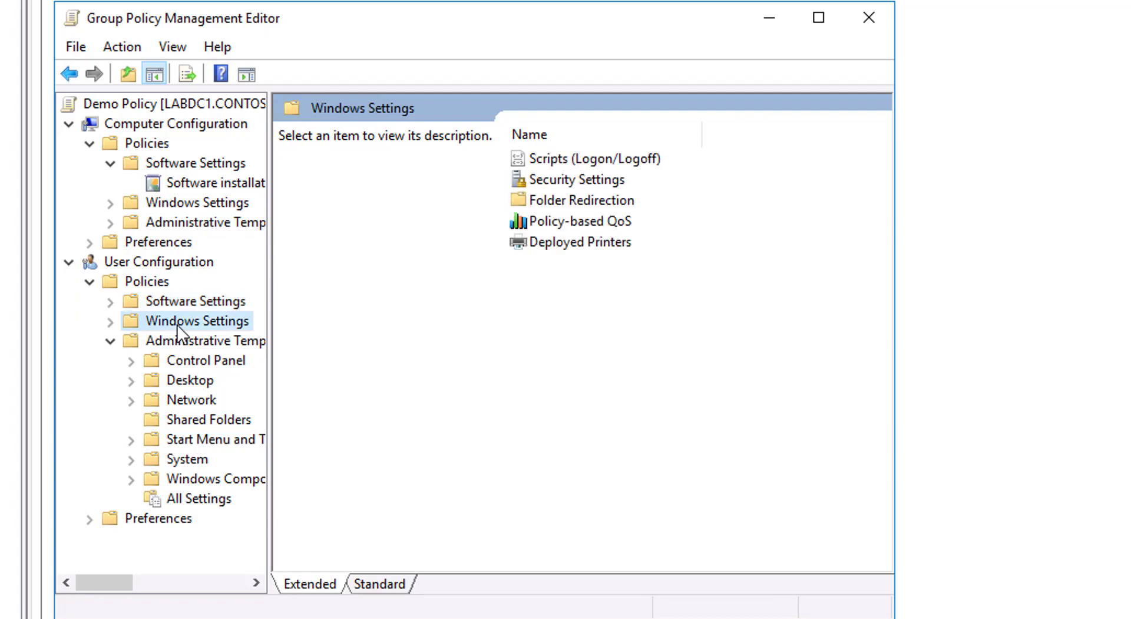
click(197, 203)
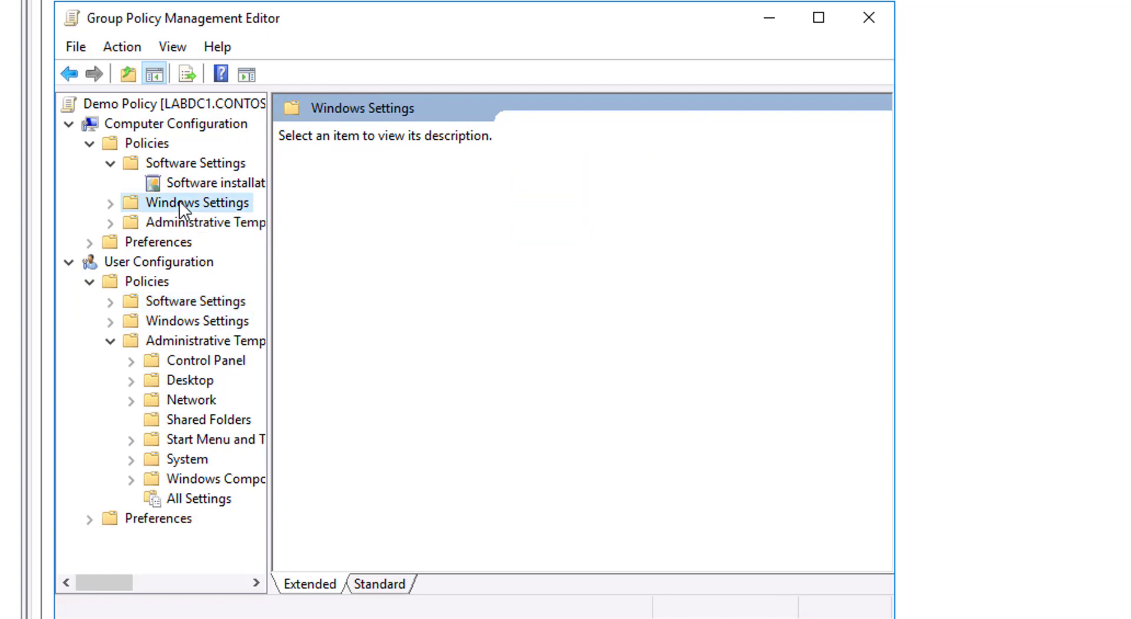
click(200, 203)
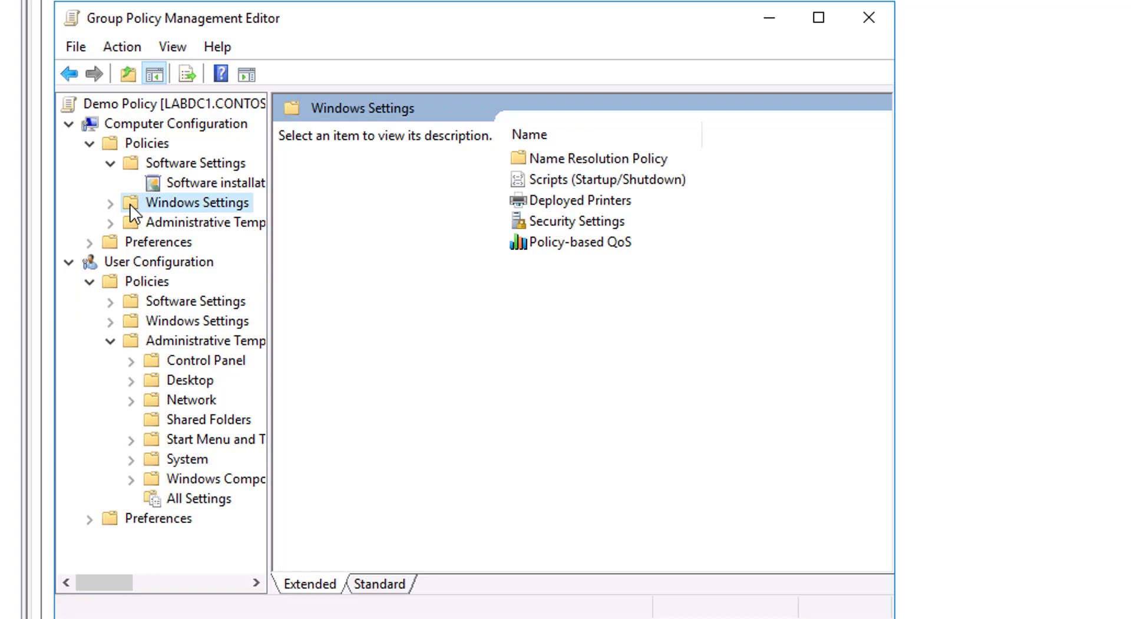
mouse_move(456, 196)
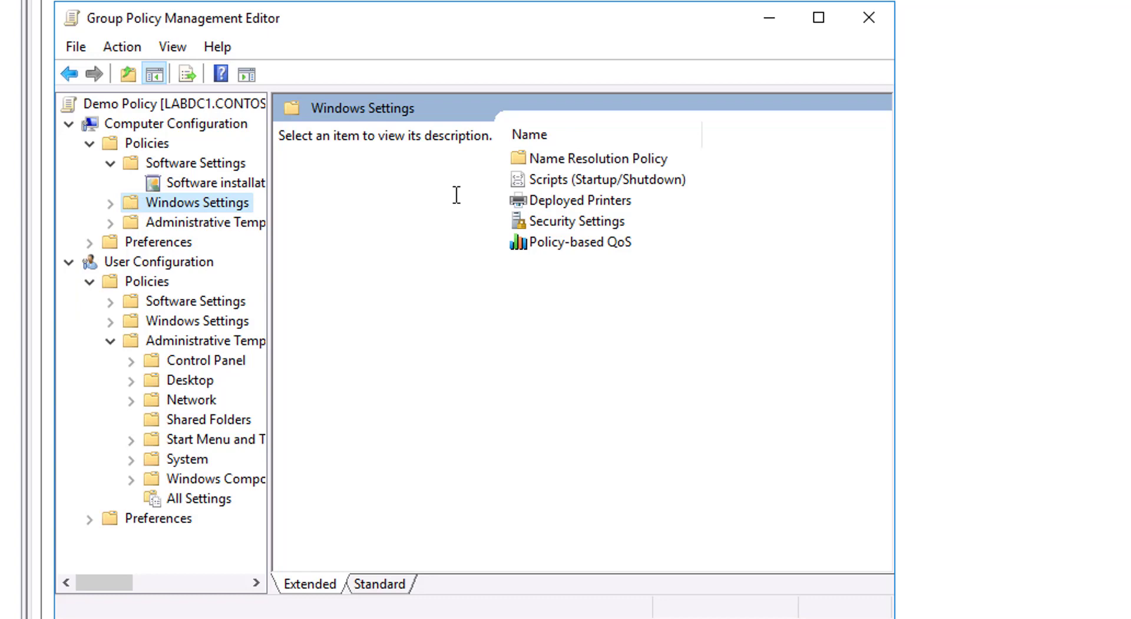
Select Scripts (Startup/Shutdown) and drill into it to show the Startup and Shutdown entries
click(606, 179)
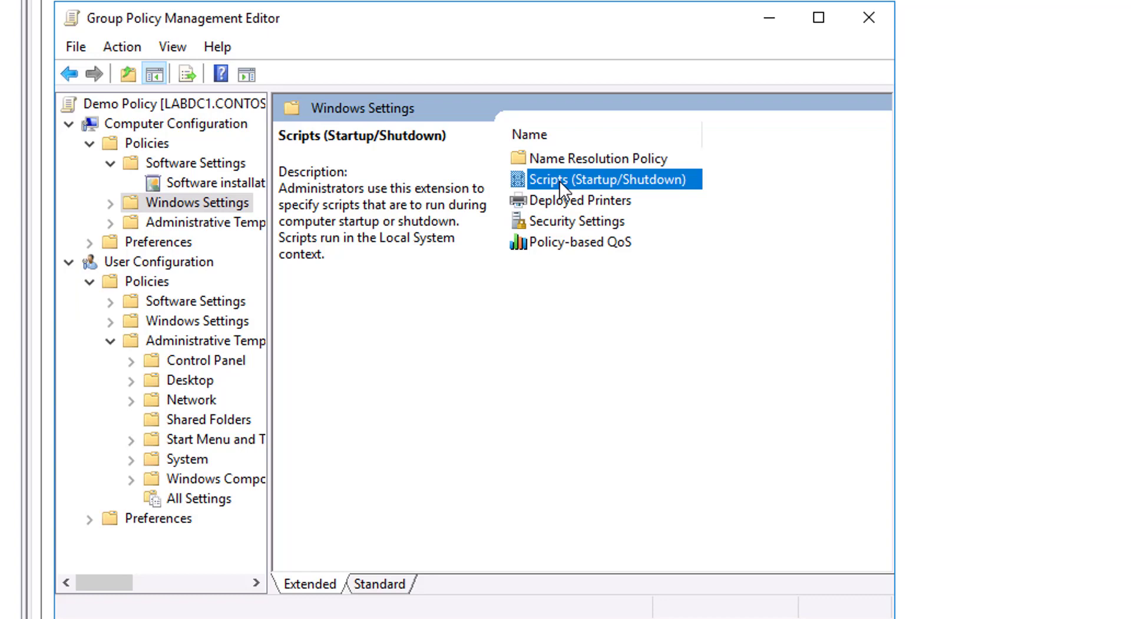
double_click(593, 178)
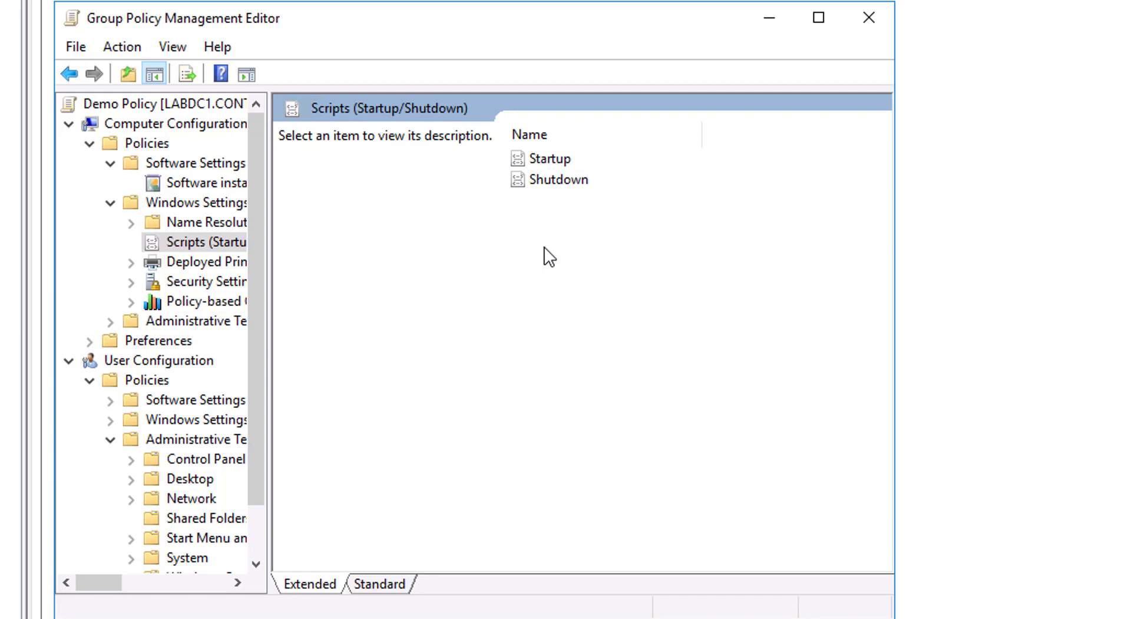
mouse_move(530, 270)
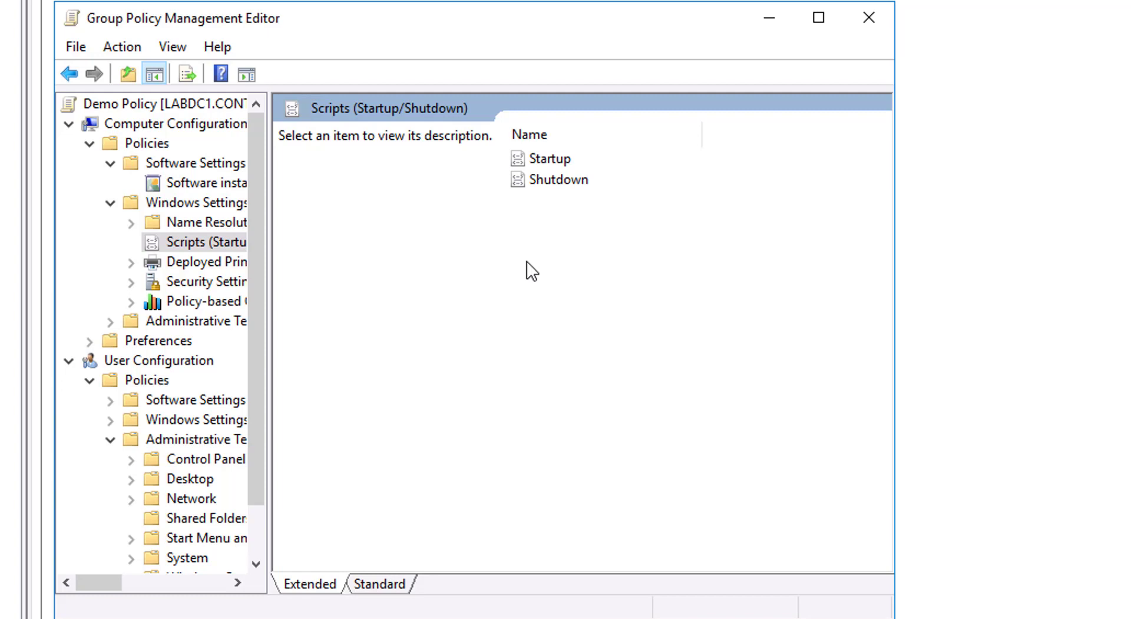
mouse_move(337, 391)
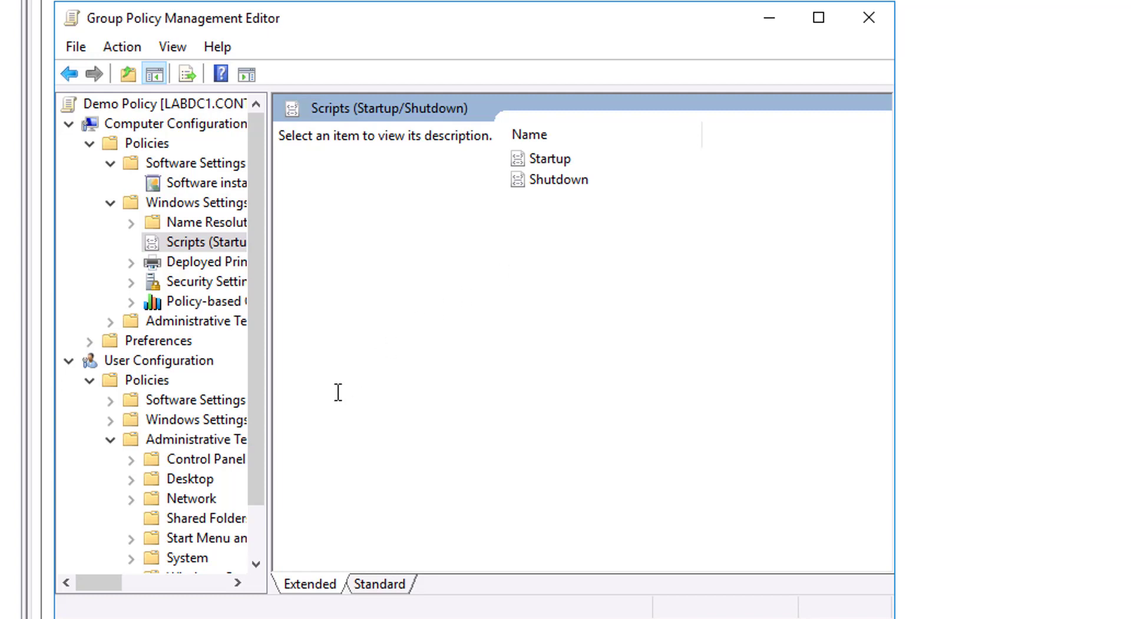
mouse_move(286, 401)
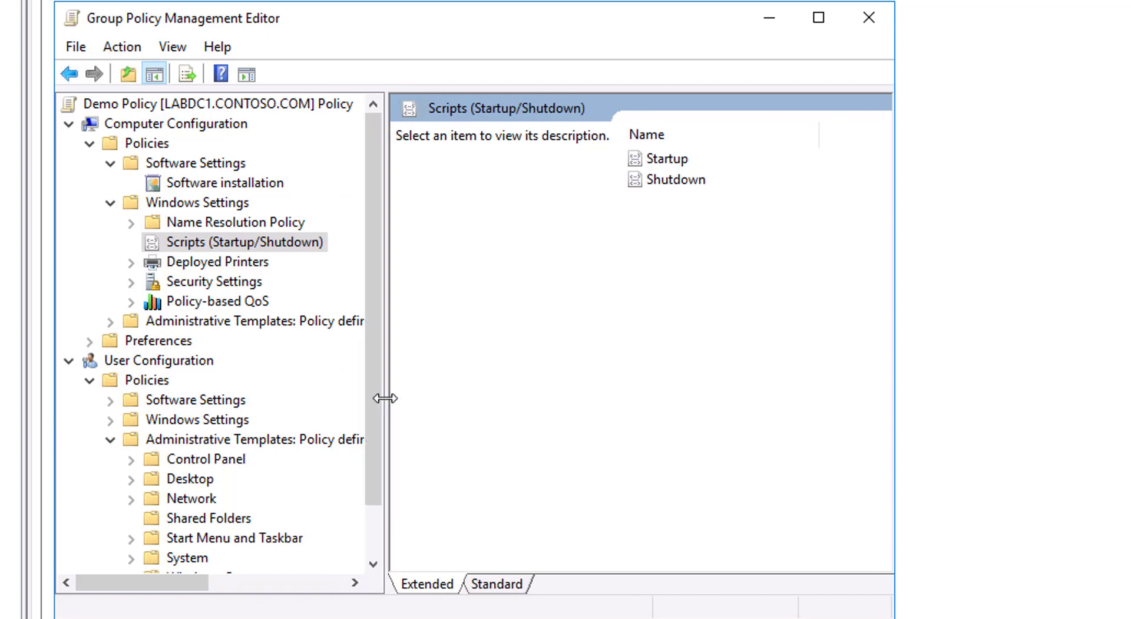
mouse_move(108, 211)
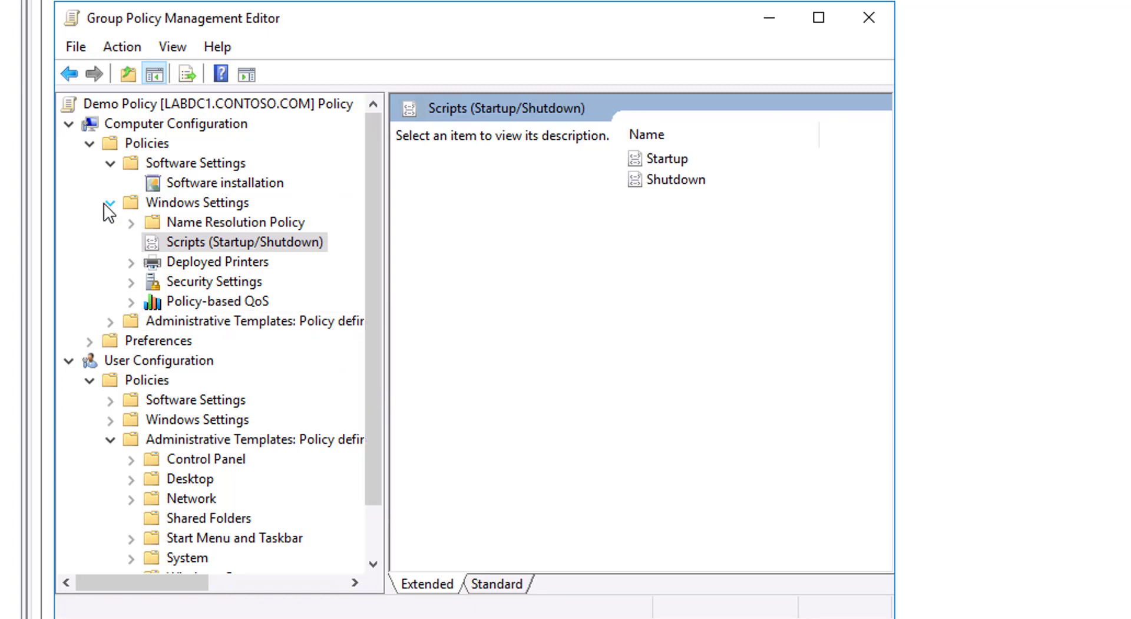
Collapse the computer Windows and Software Settings nodes and show the user-side Windows Settings
click(109, 201)
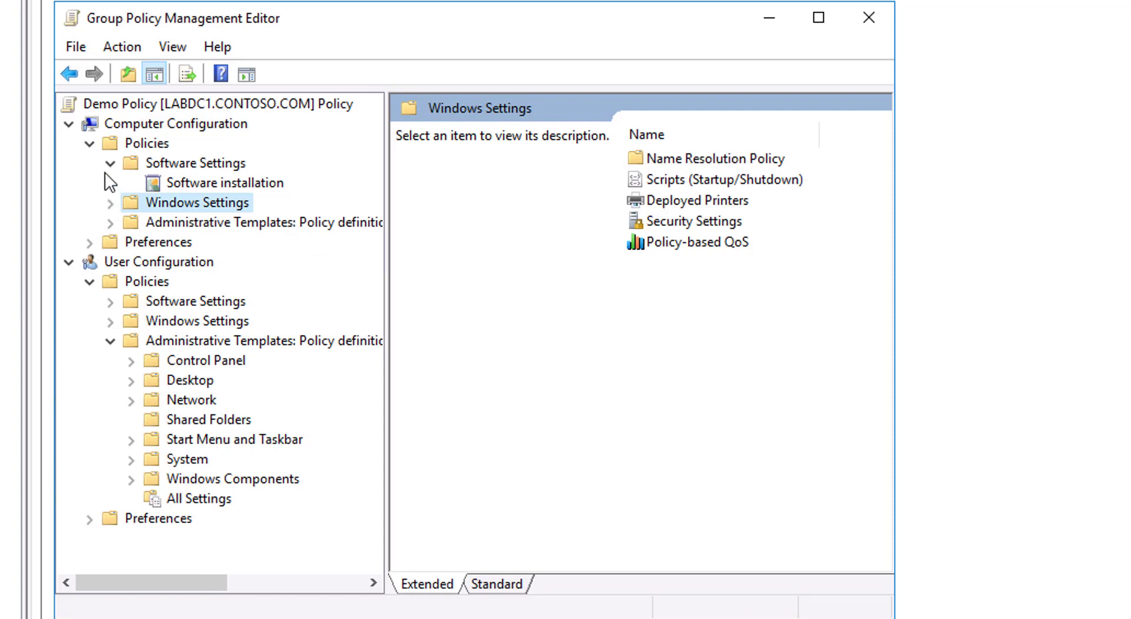
click(110, 162)
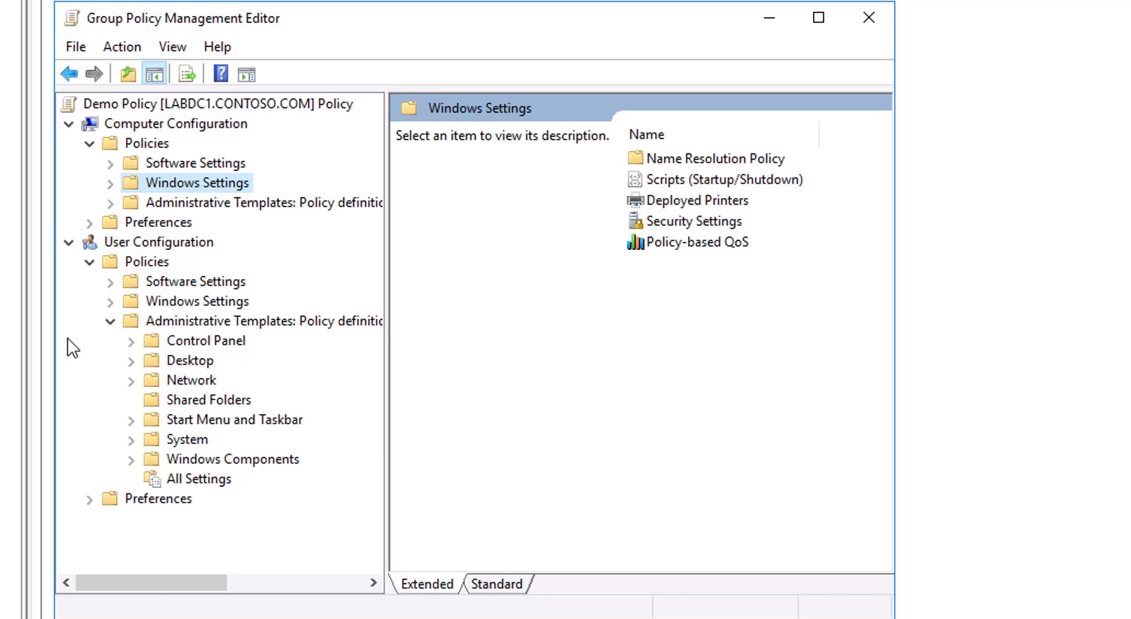
click(197, 300)
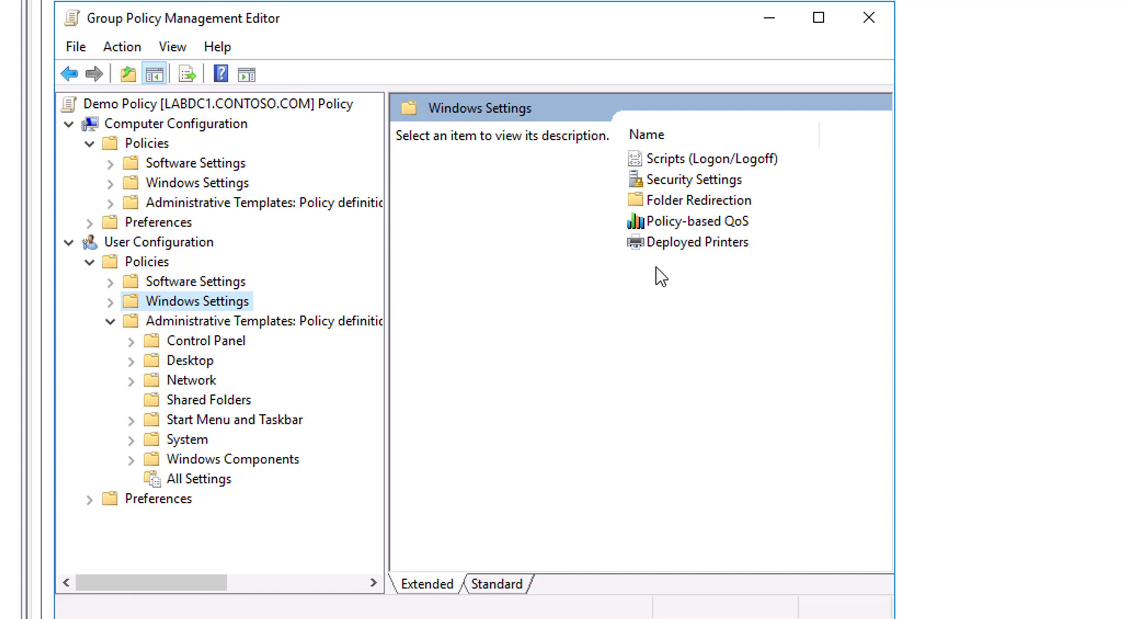
mouse_move(670, 259)
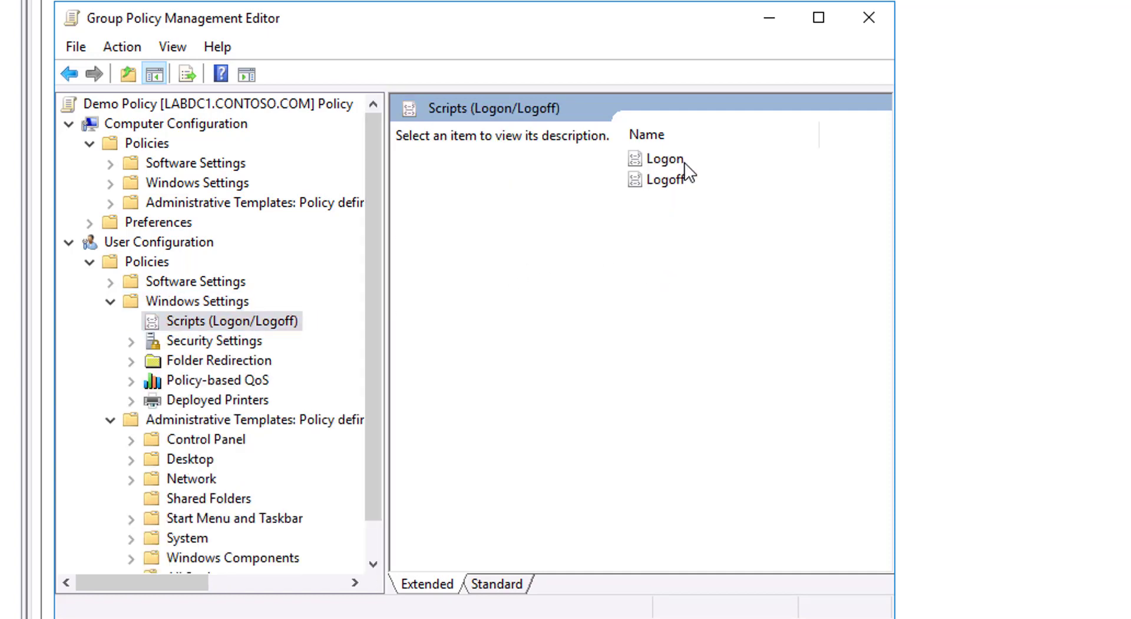
mouse_move(603, 321)
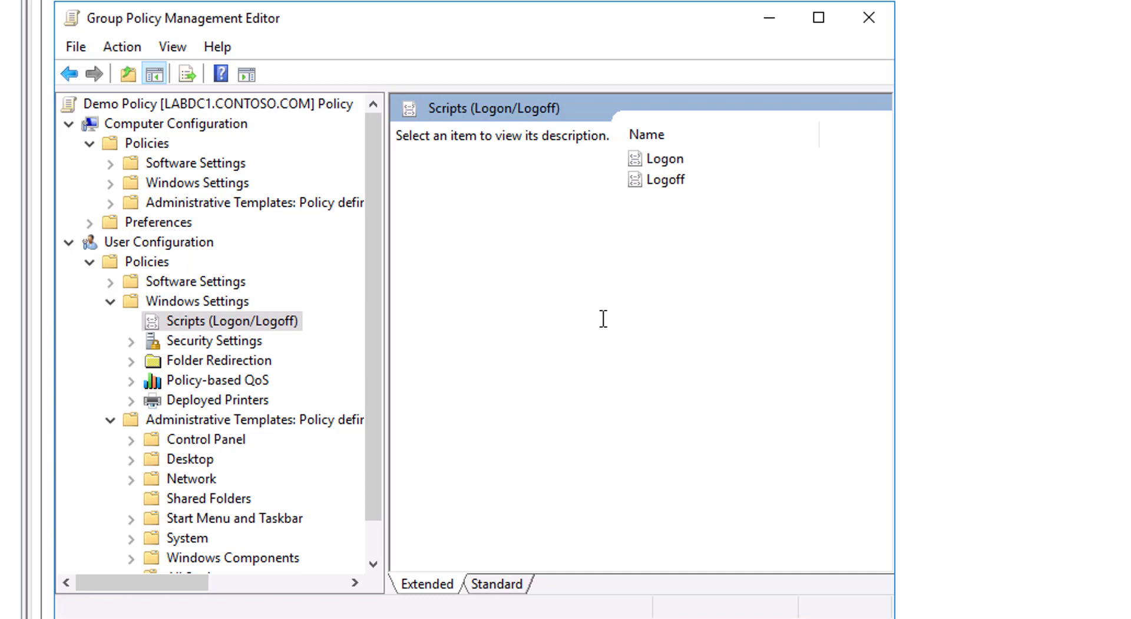
mouse_move(660, 205)
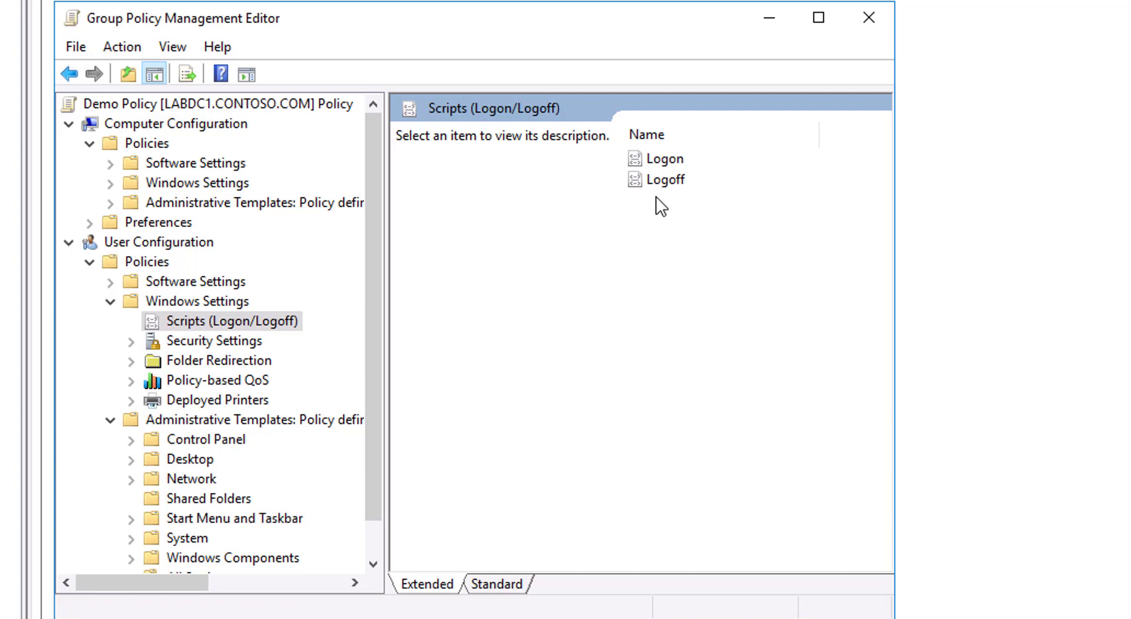
mouse_move(541, 218)
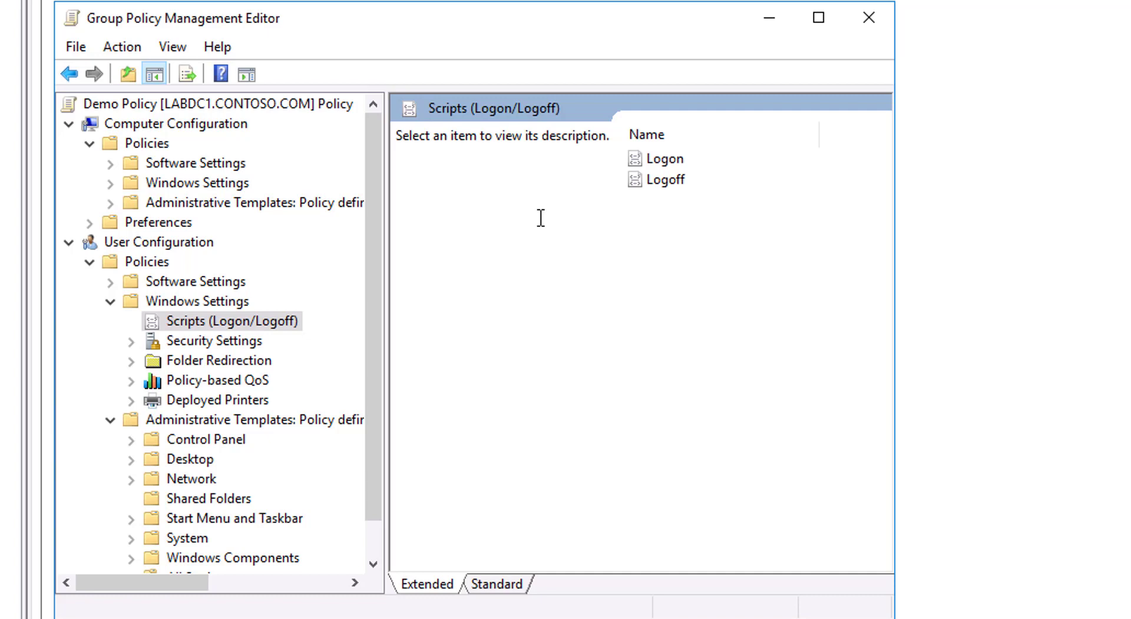
Return from user Scripts (Logon/Logoff) to the computer-side Windows Settings contents
click(197, 301)
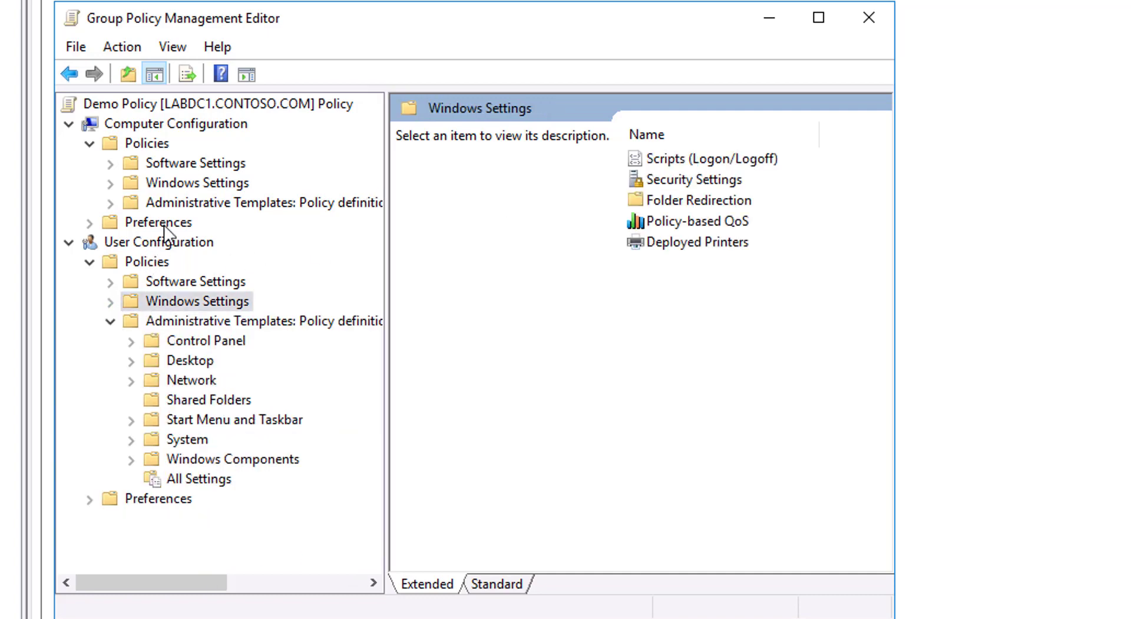
click(197, 182)
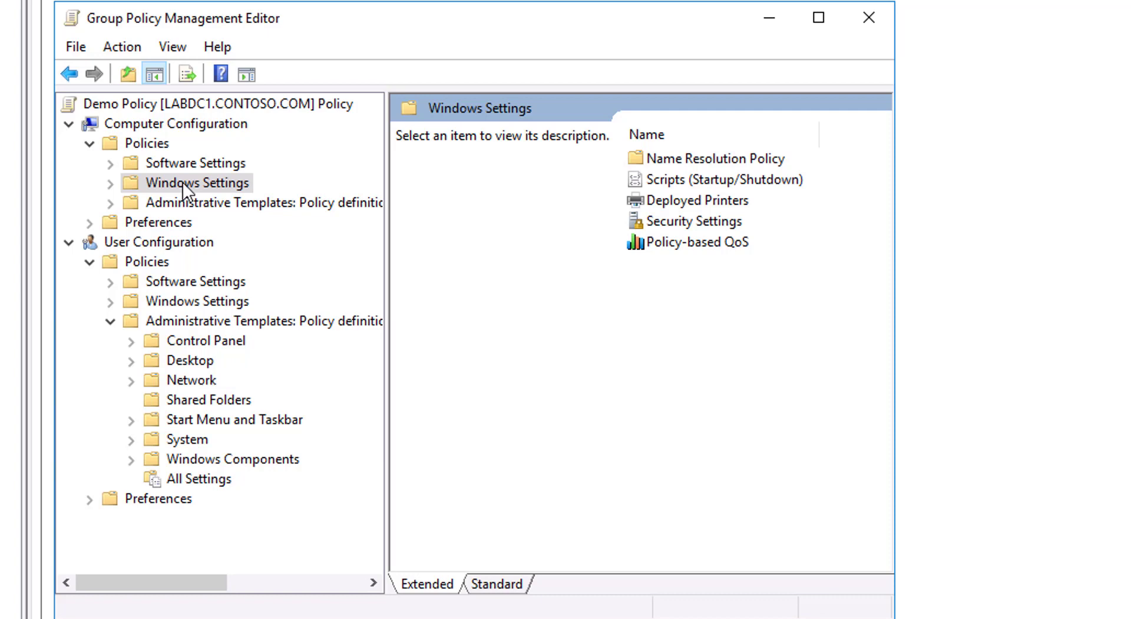
Expand the computer Windows Settings and select Security Settings to list Account Policies, Local Policies and Event Log
click(694, 222)
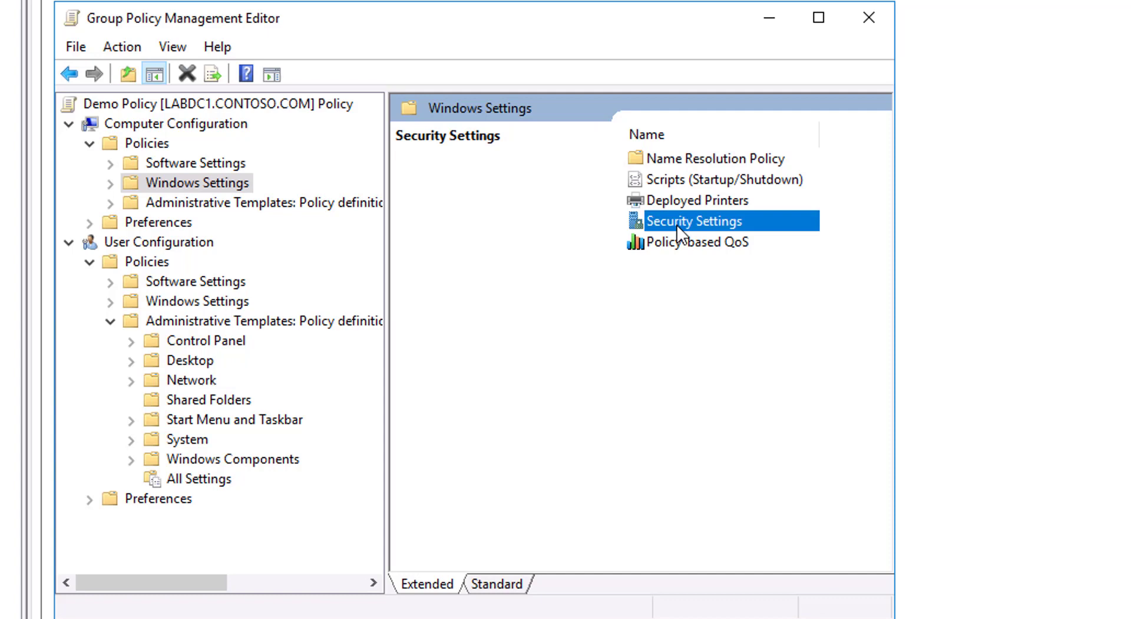
mouse_move(175, 169)
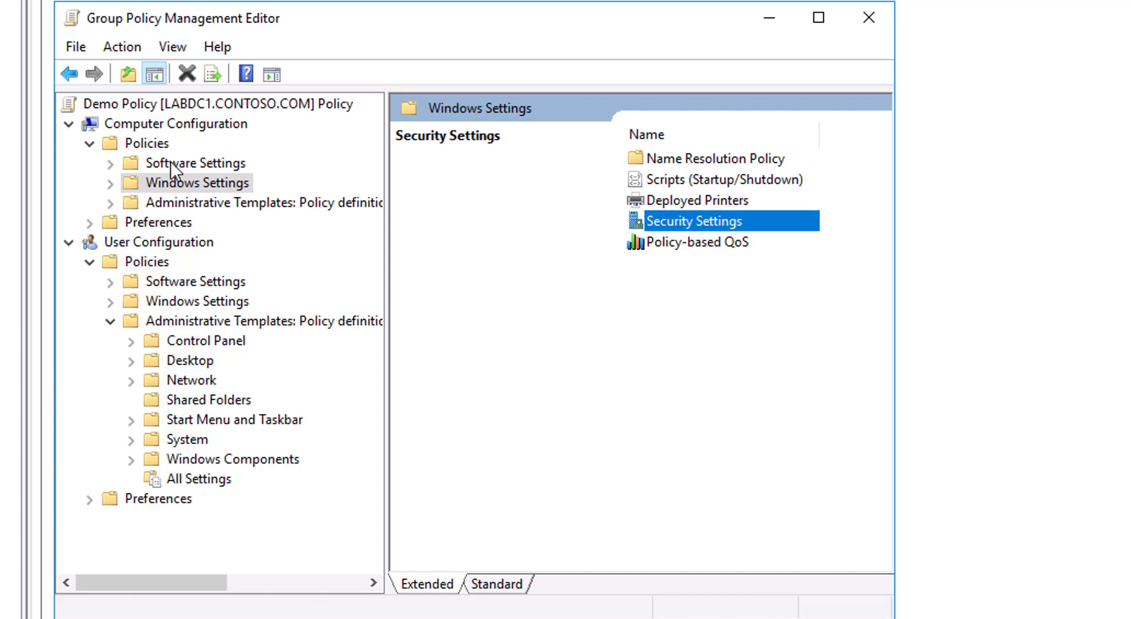
click(111, 183)
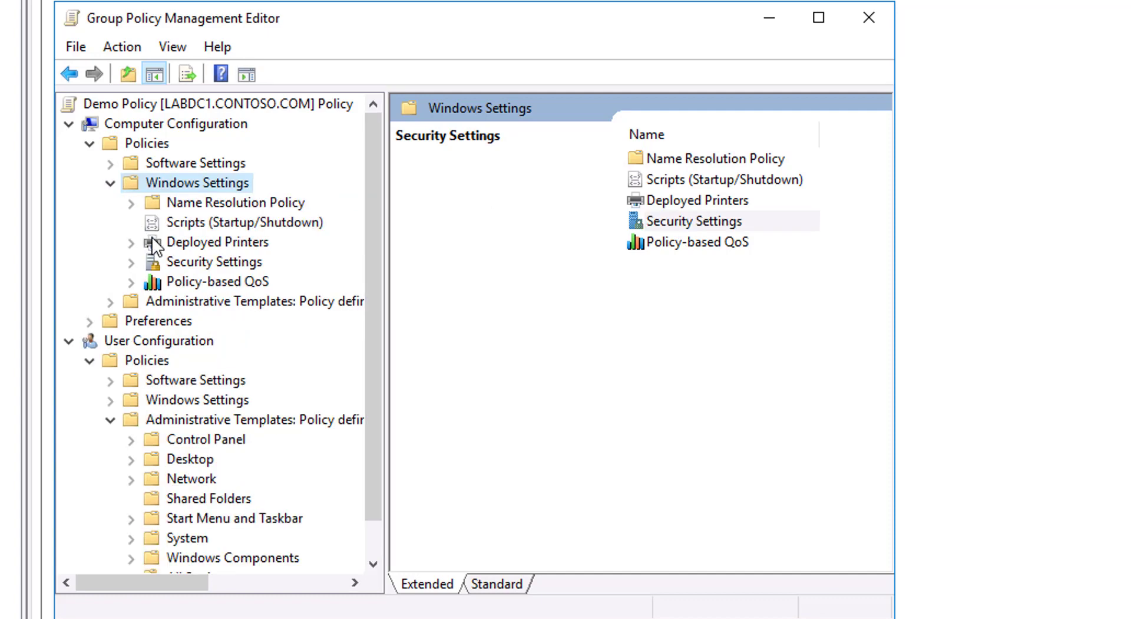
click(213, 262)
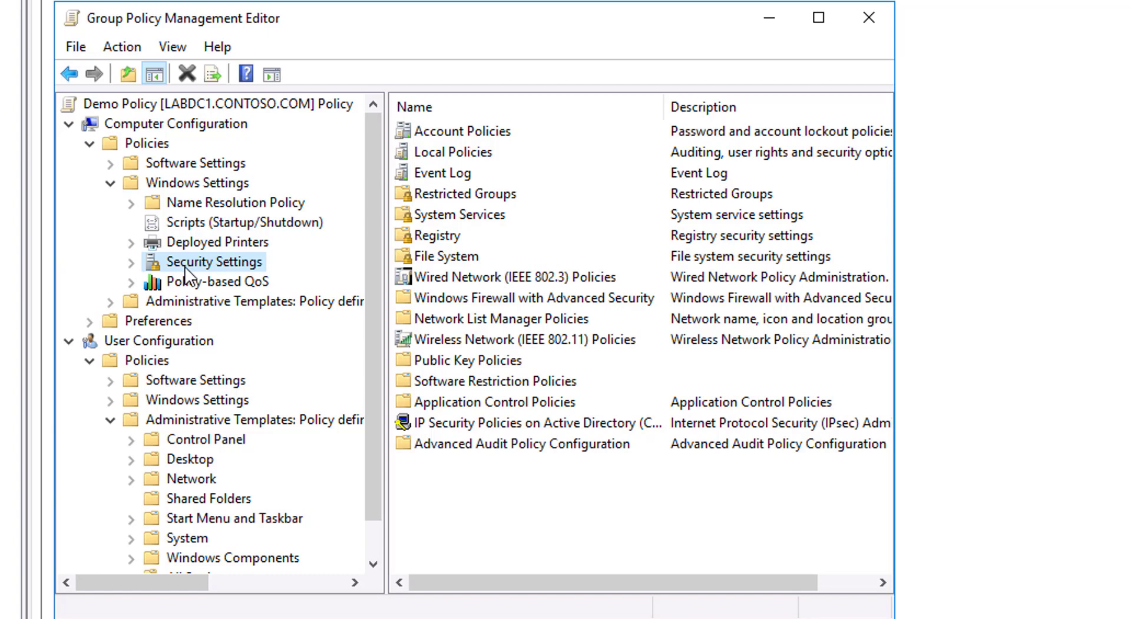
mouse_move(198, 289)
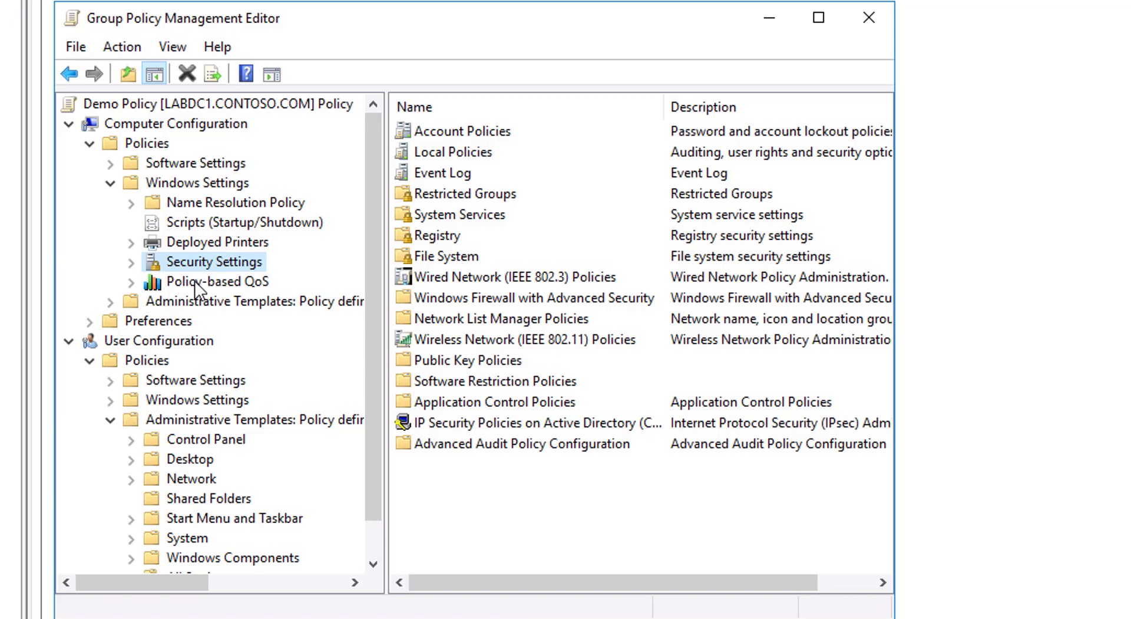
Select the computer's Policy-based QoS node, which holds no policies
click(217, 282)
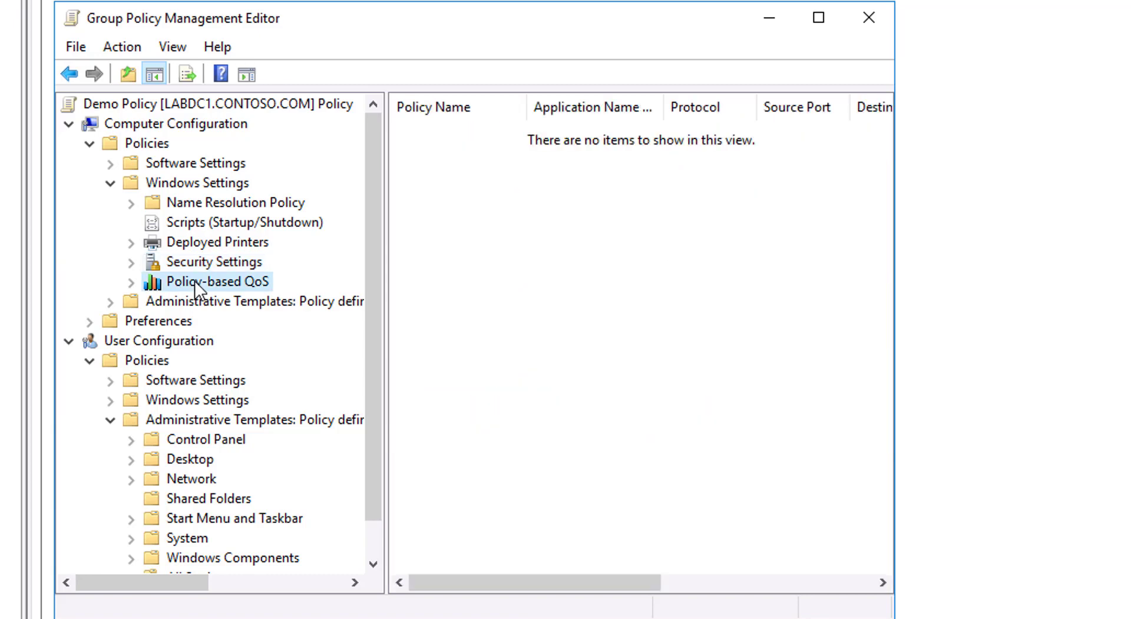
mouse_move(143, 292)
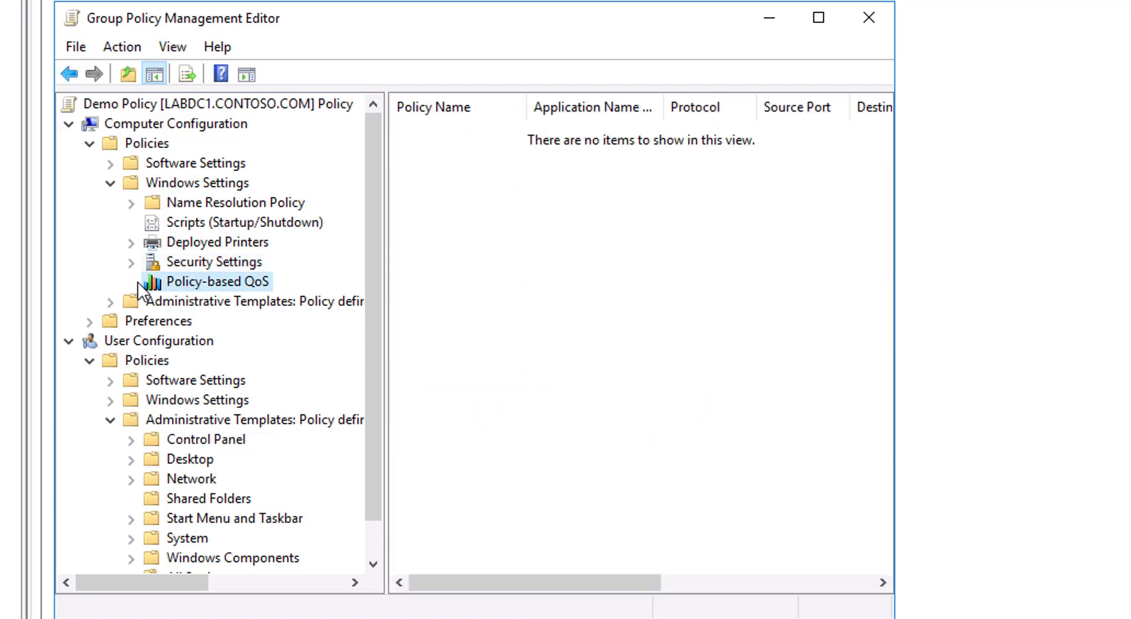
mouse_move(161, 287)
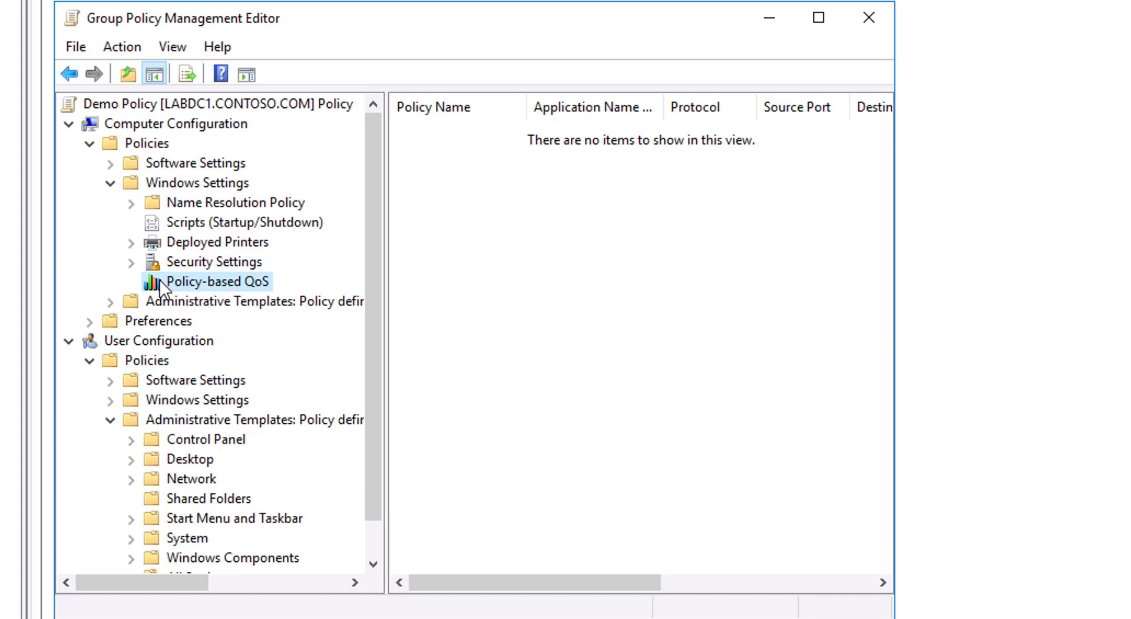
mouse_move(178, 398)
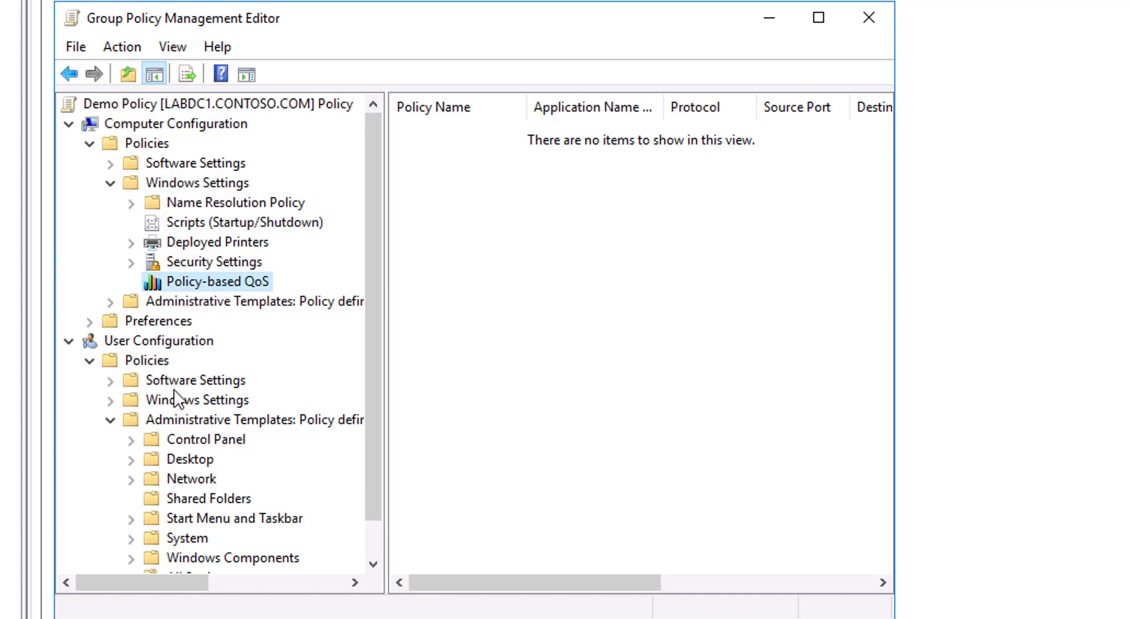
Expand user Windows Settings, select Folder Redirection and pick the Pictures folder among the redirectable folders
click(197, 399)
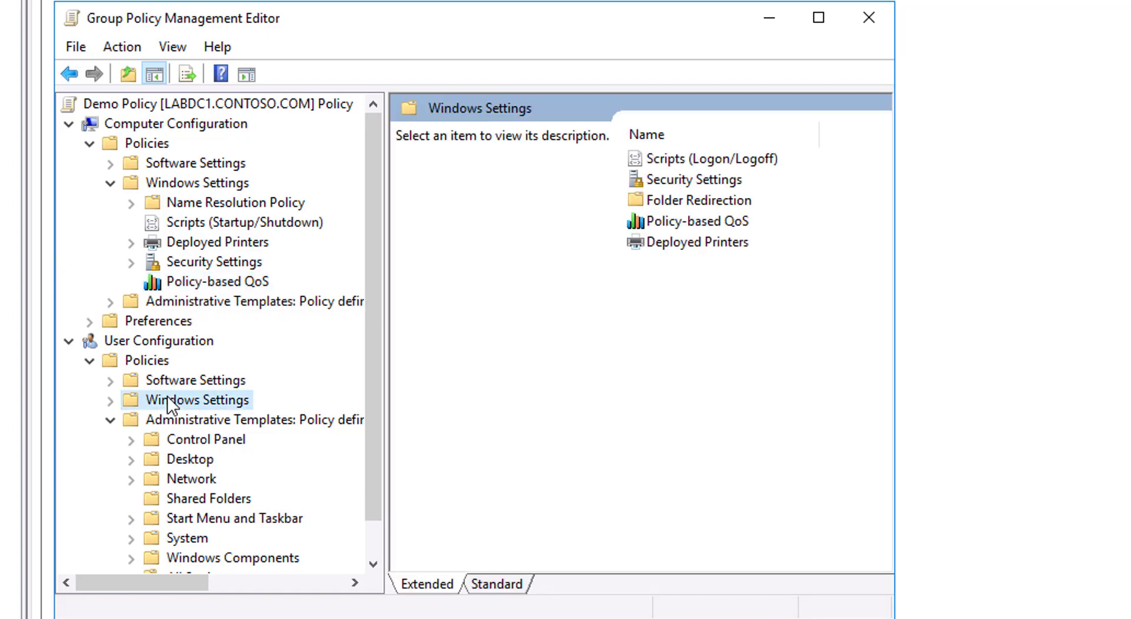
click(109, 400)
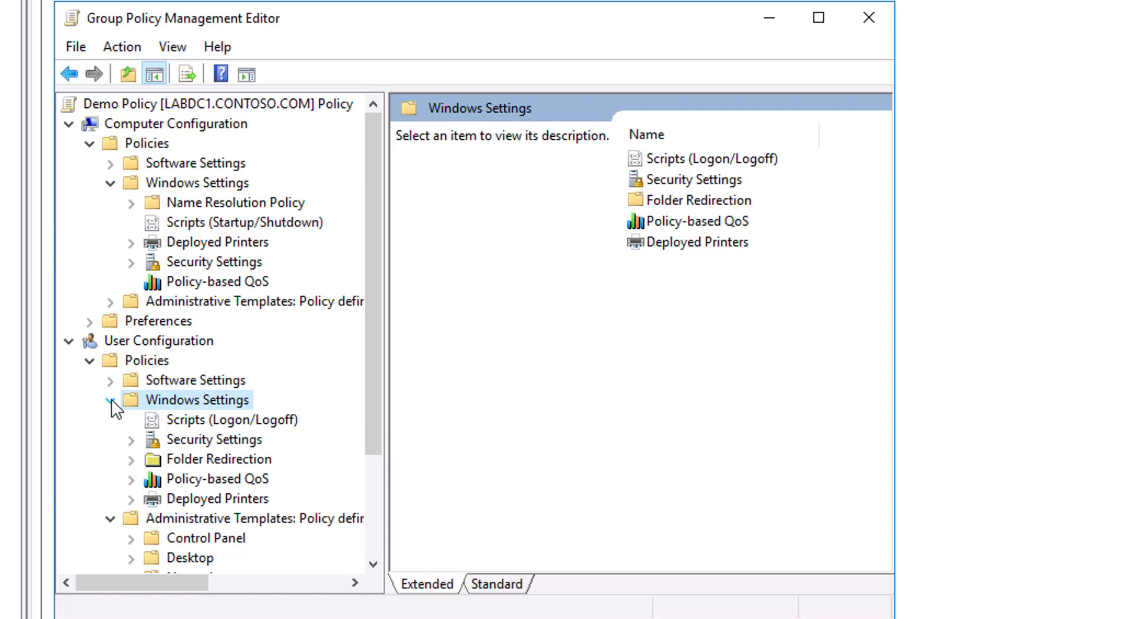
mouse_move(128, 425)
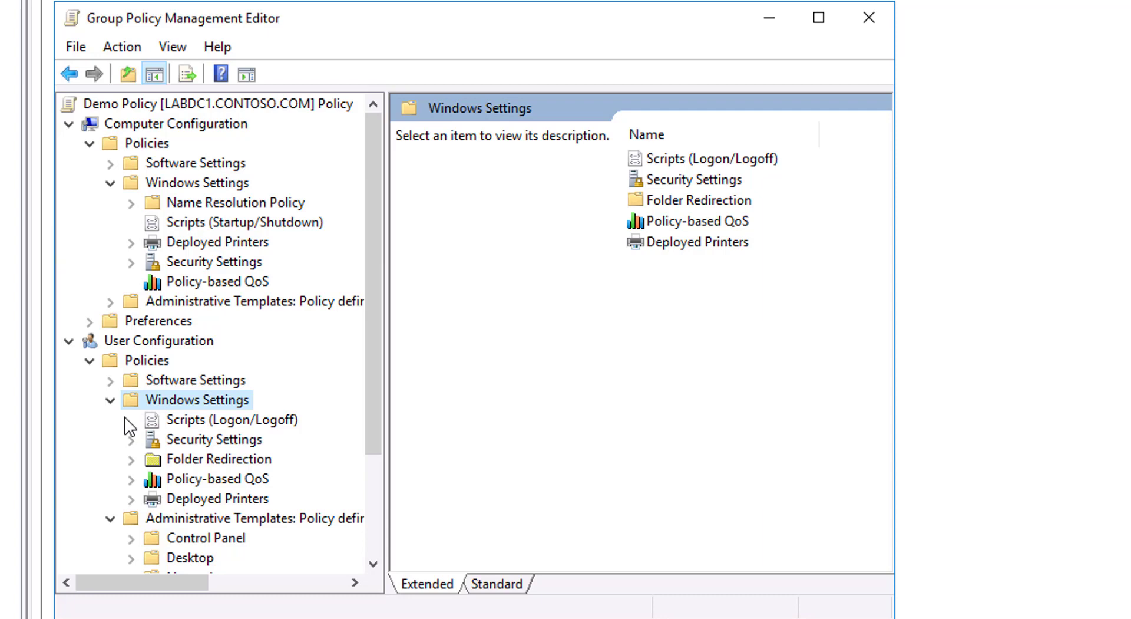
click(219, 459)
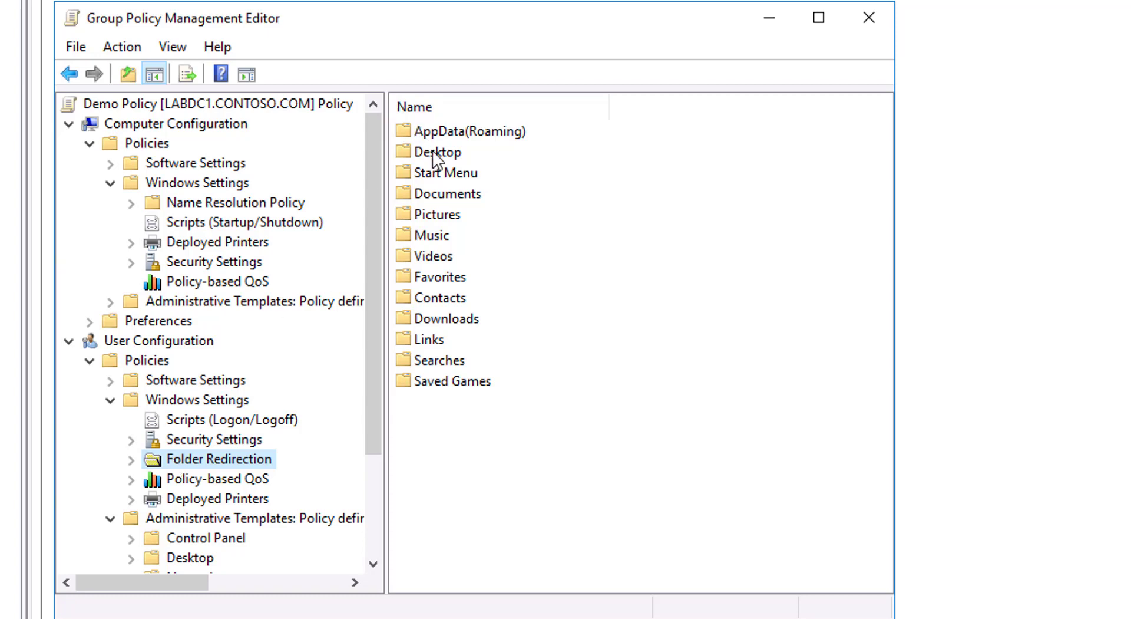
click(436, 214)
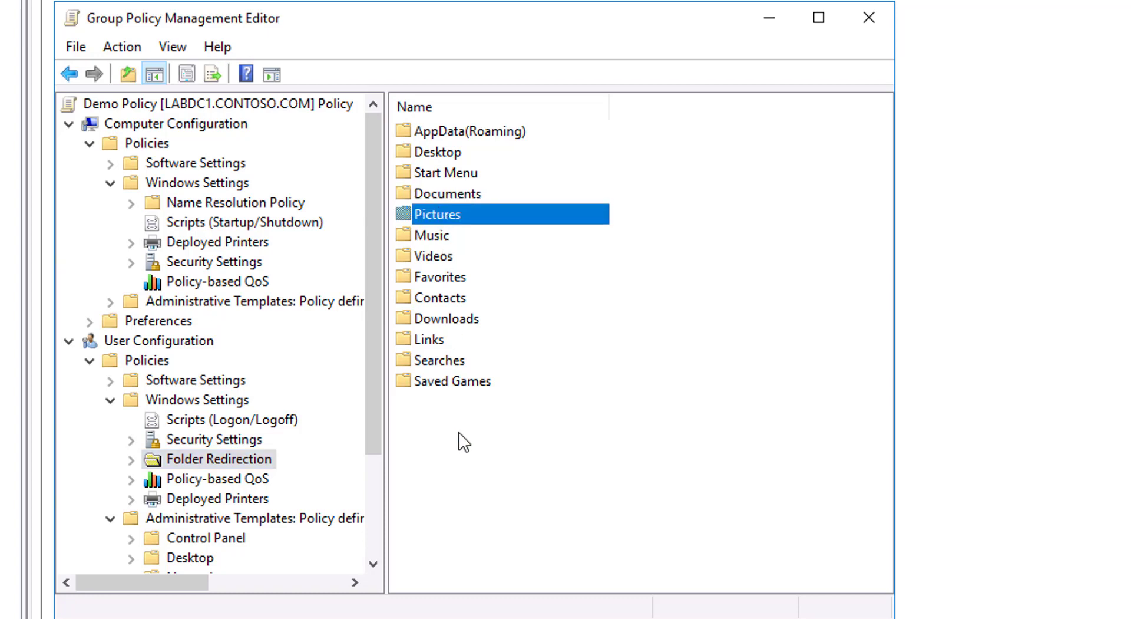
mouse_move(432, 472)
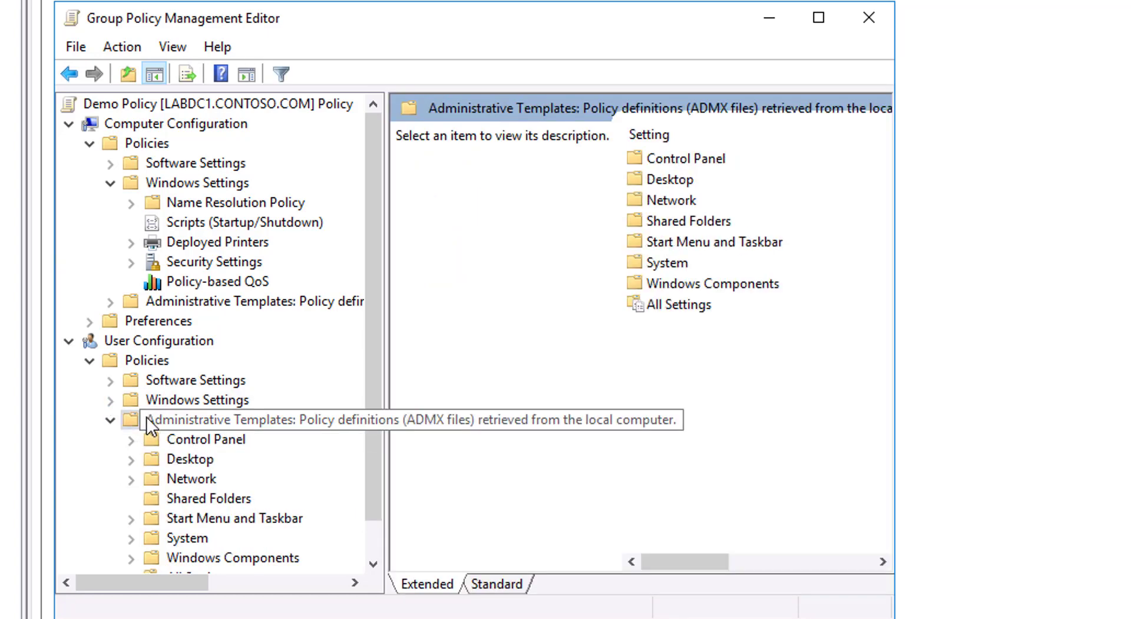
mouse_move(120, 229)
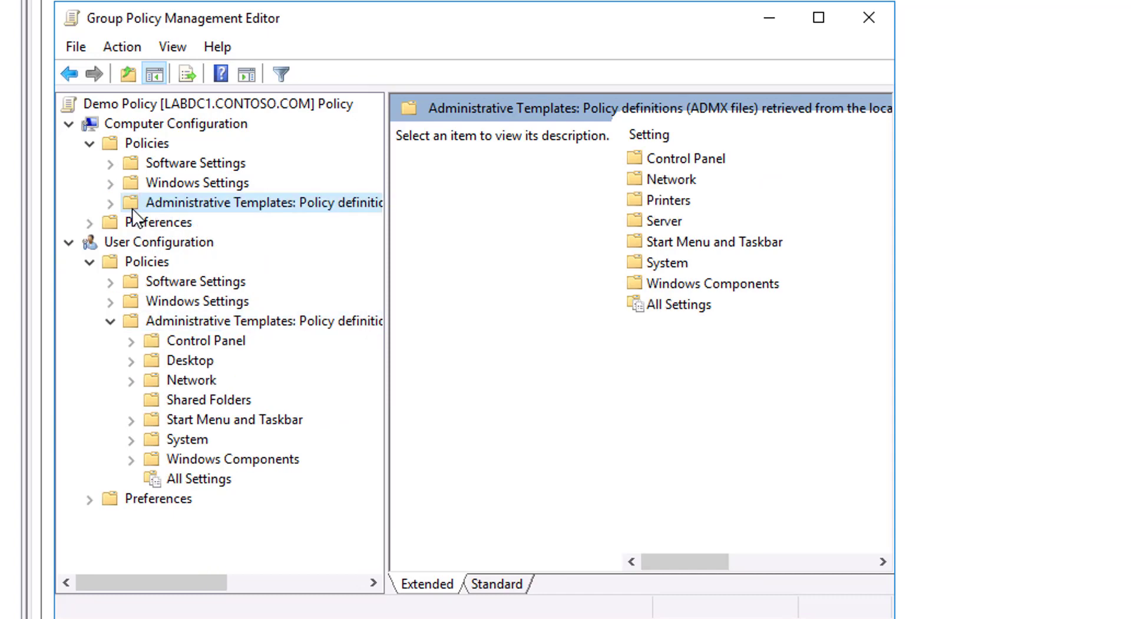
Expand Computer Configuration's Administrative Templates to list Control Panel, Network, Printers, Server and System
click(110, 202)
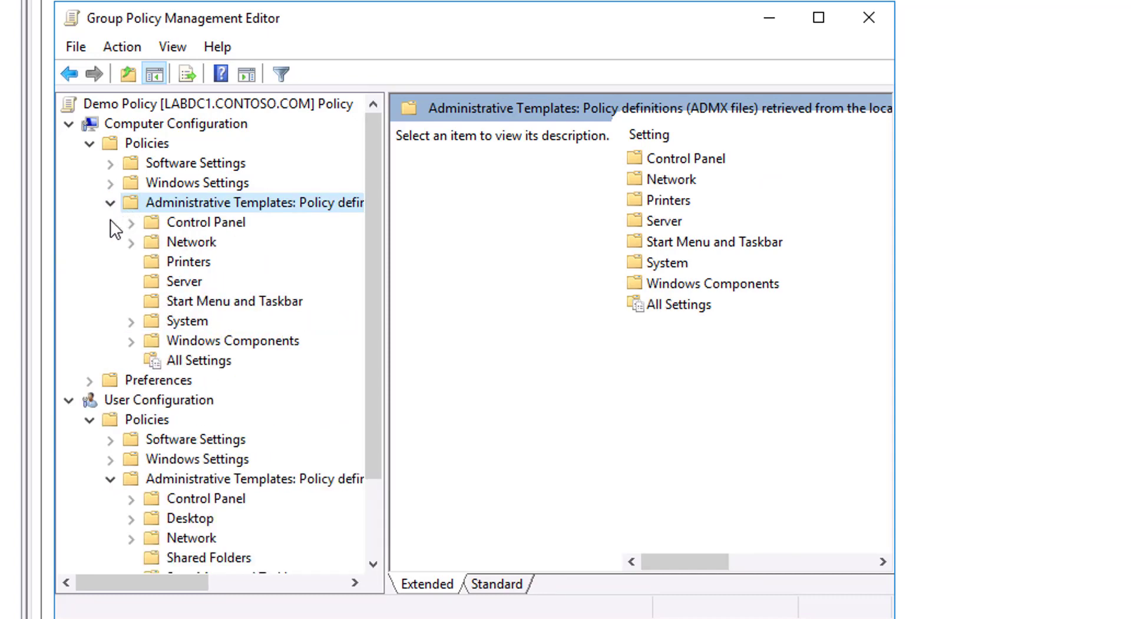
scroll(down, 3)
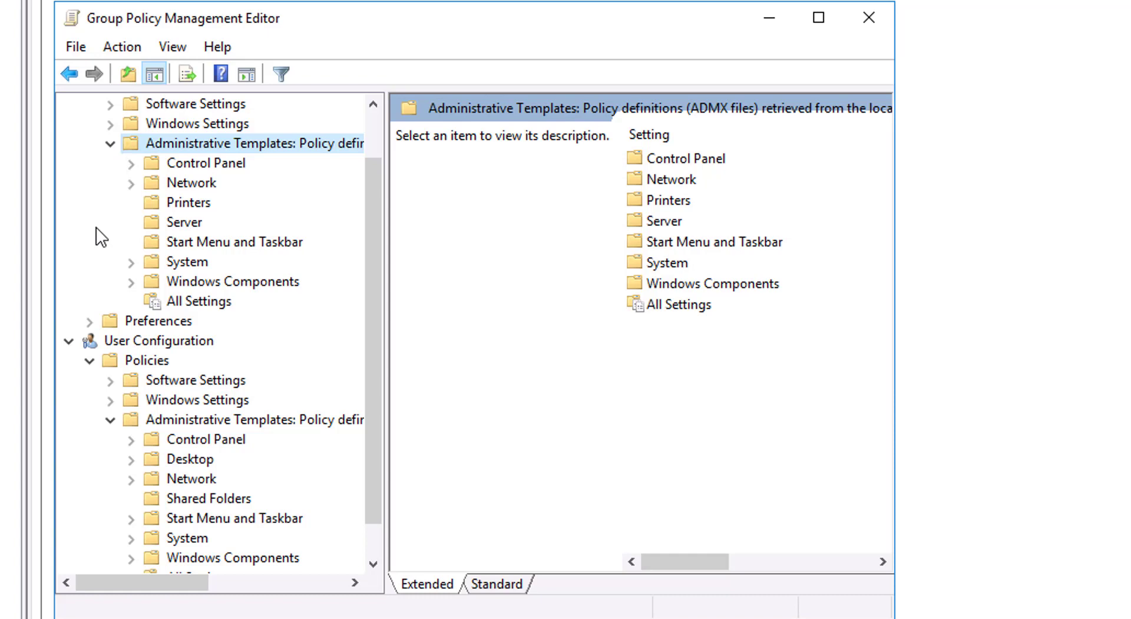
mouse_move(64, 304)
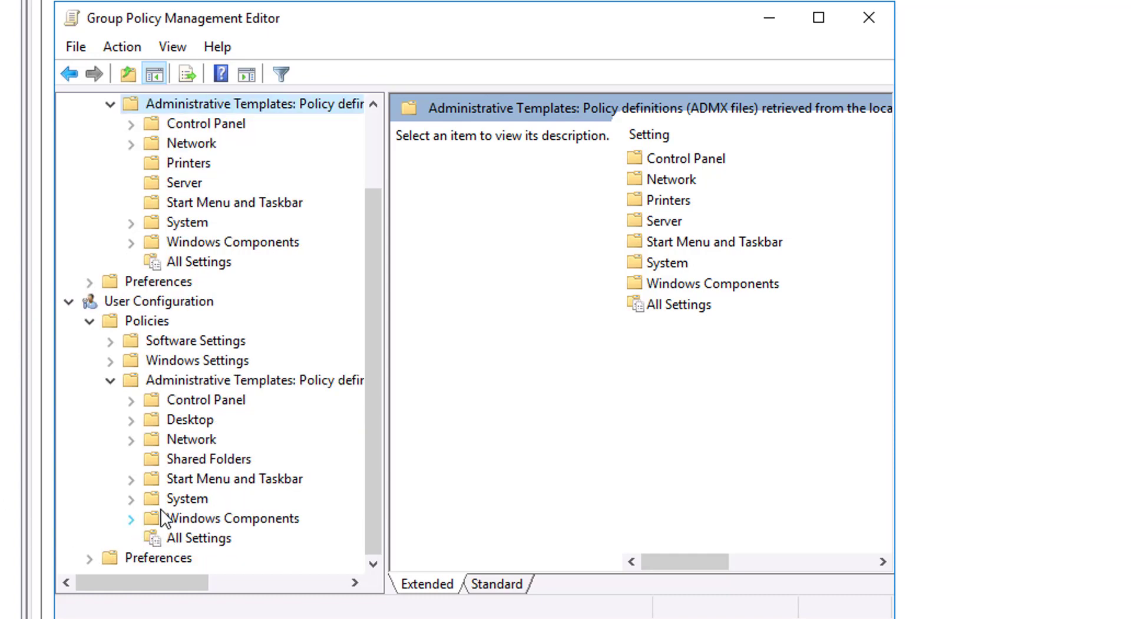
Select Allow Telemetry under Windows Components > Data Collection and Preview Builds to show its description
click(233, 518)
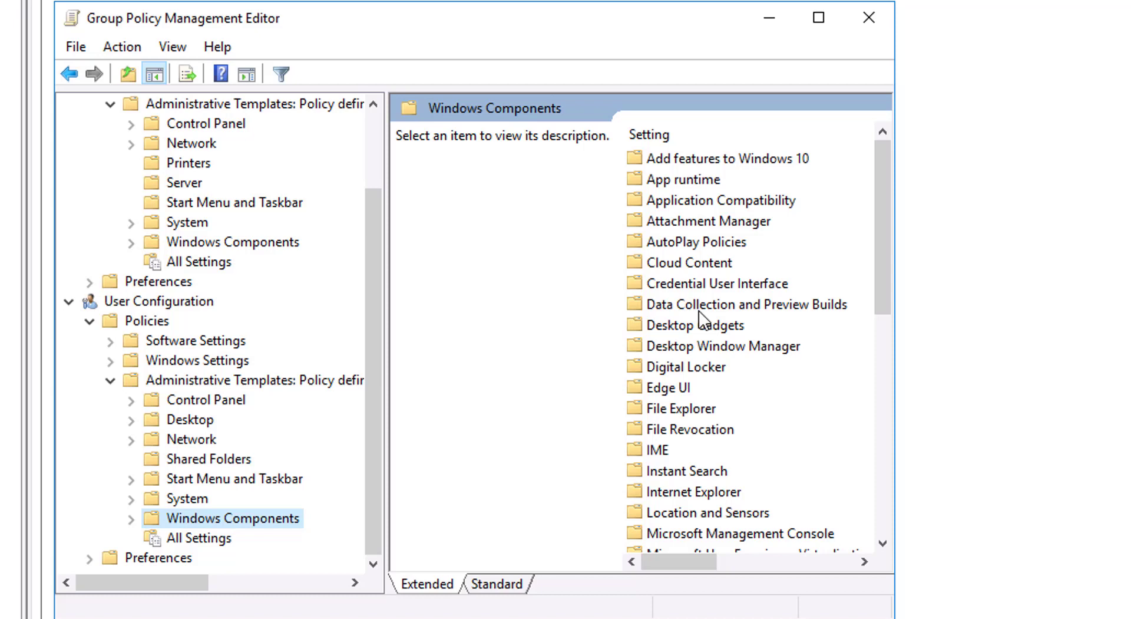
click(745, 304)
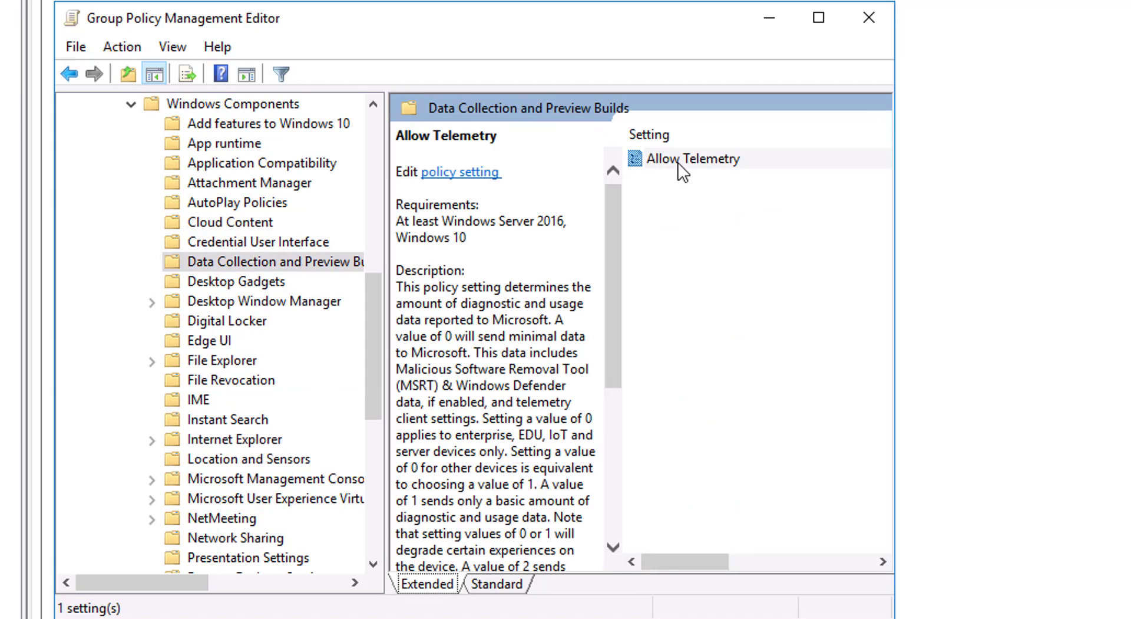
click(692, 160)
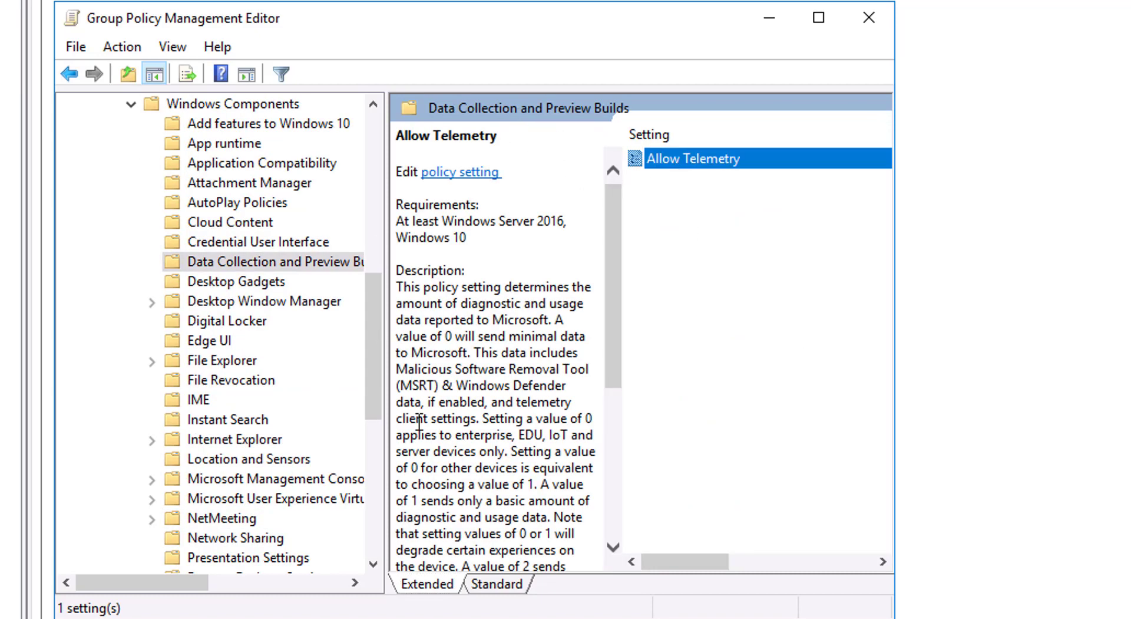
mouse_move(461, 172)
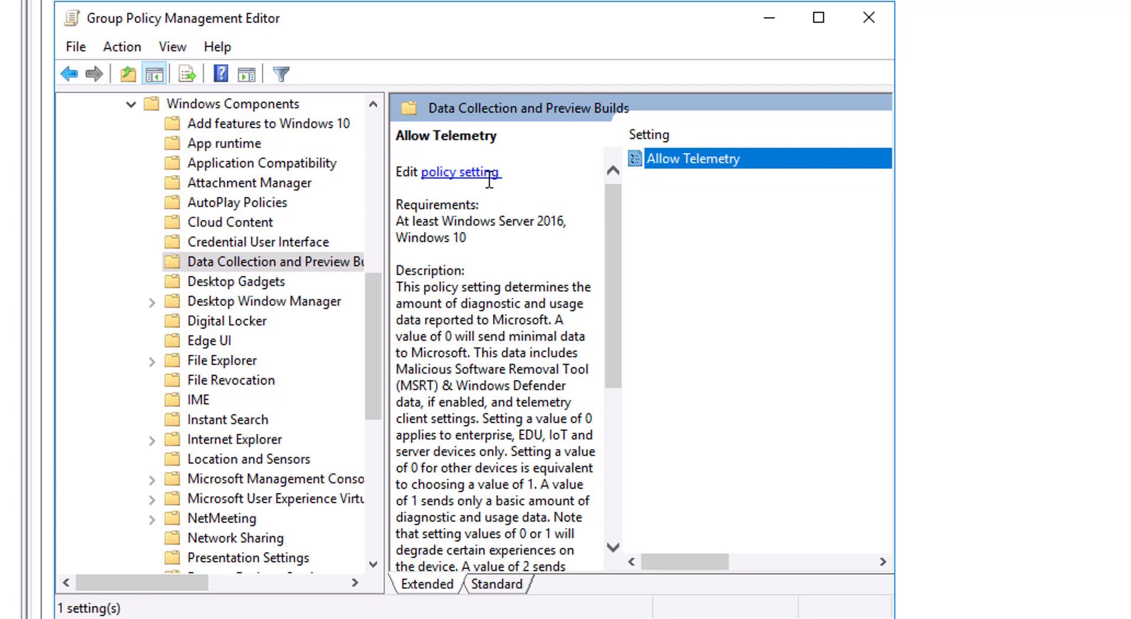
mouse_move(680, 165)
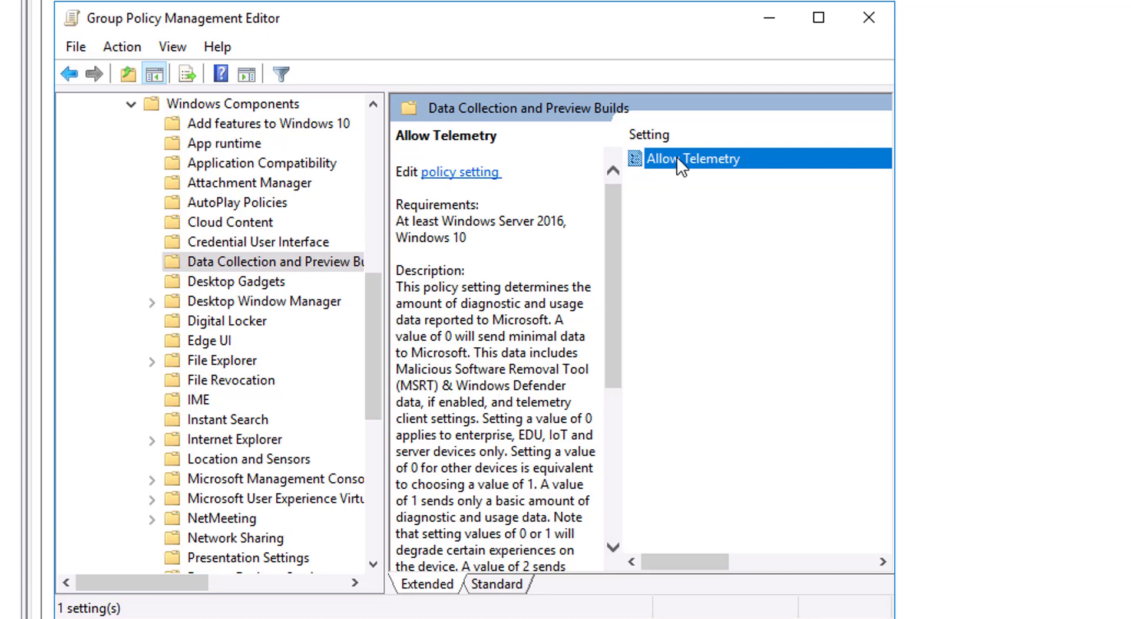
Show the Allow Telemetry setting dialog with Not Configured selected and its help text
double_click(691, 159)
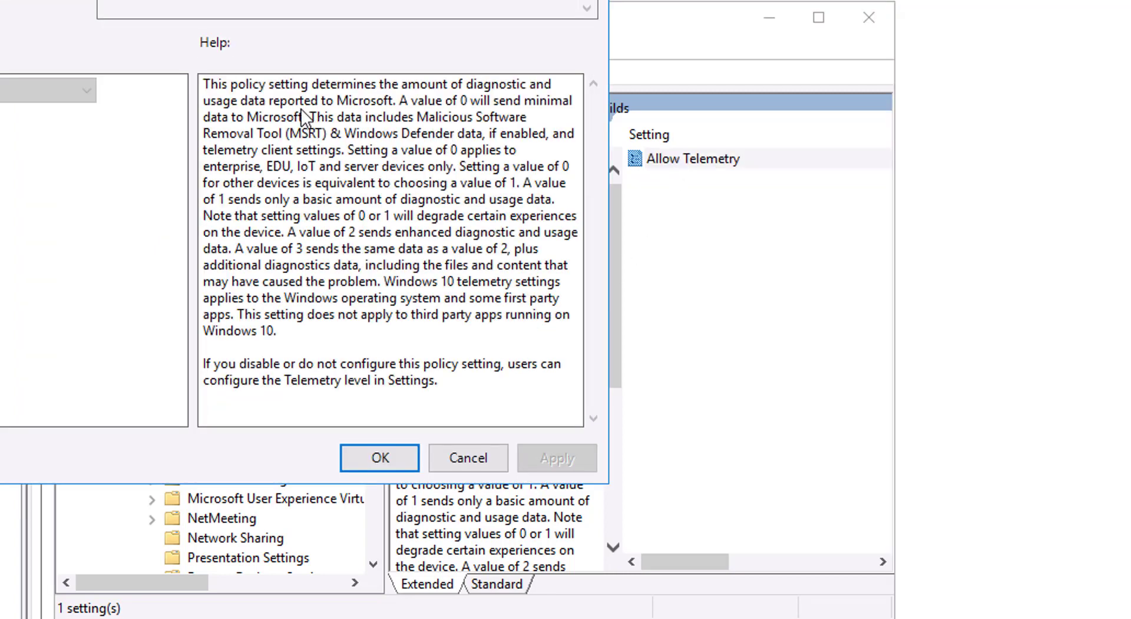
mouse_move(380, 413)
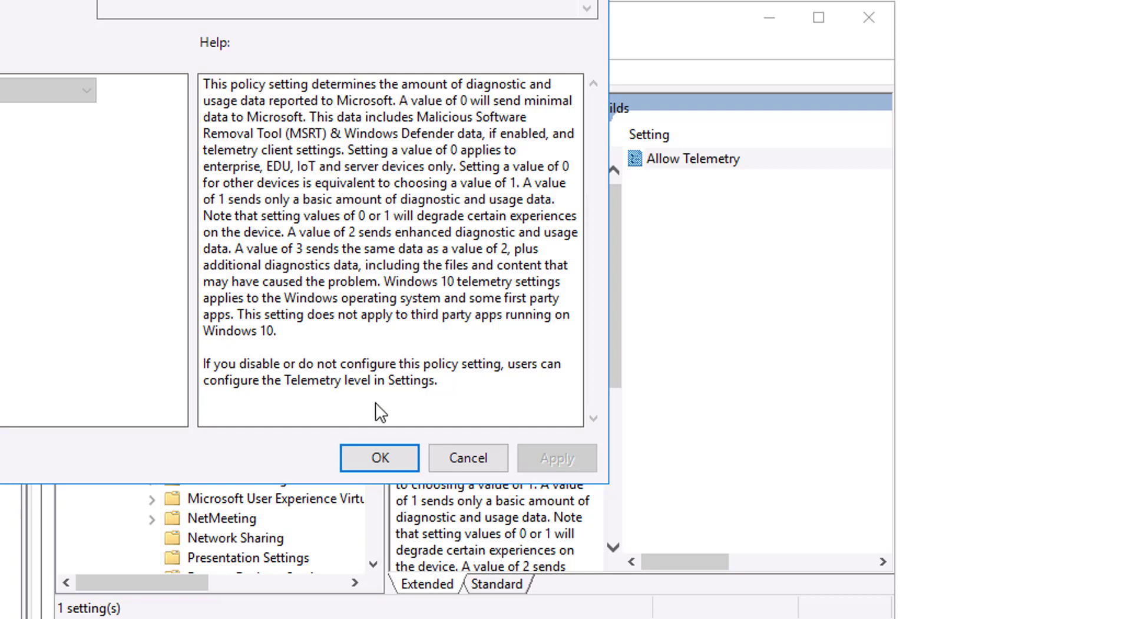
mouse_move(361, 211)
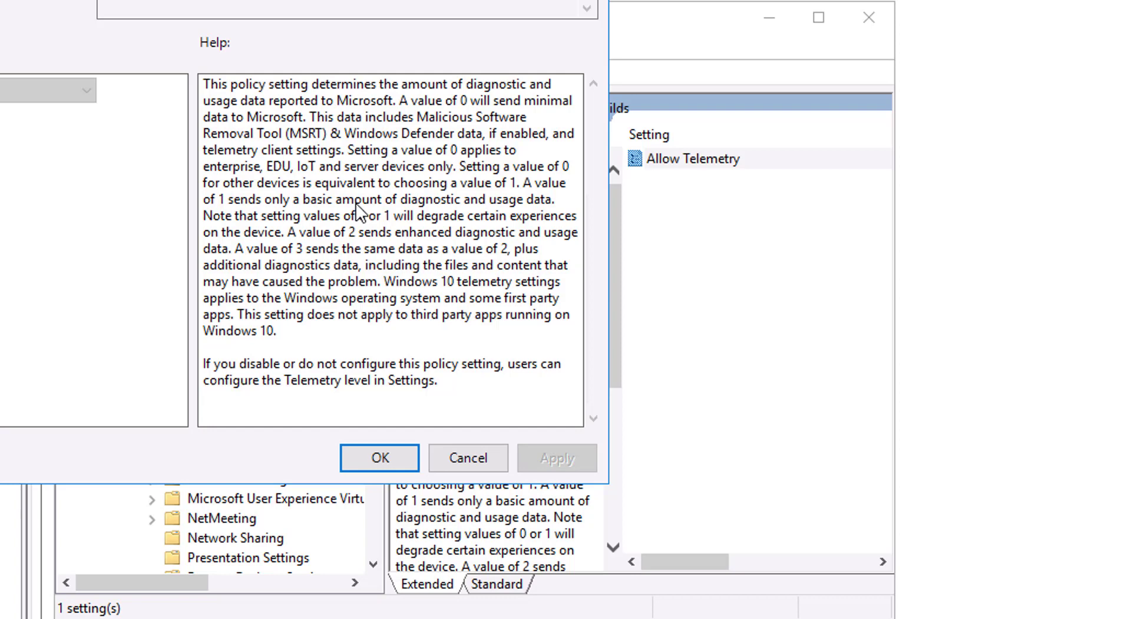
mouse_move(373, 144)
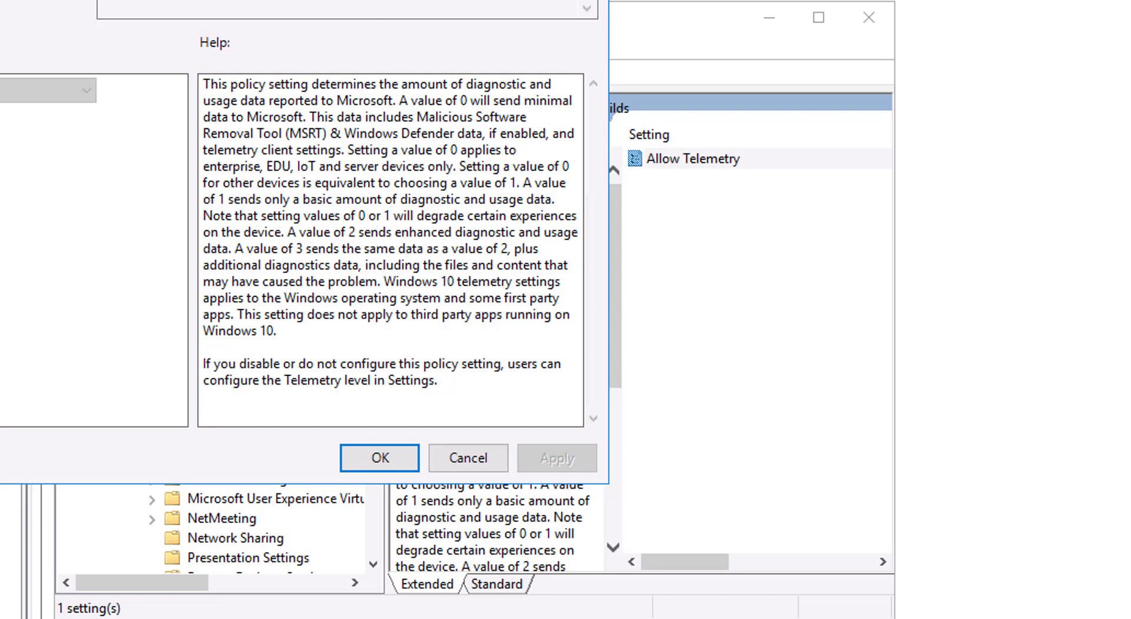
click(378, 459)
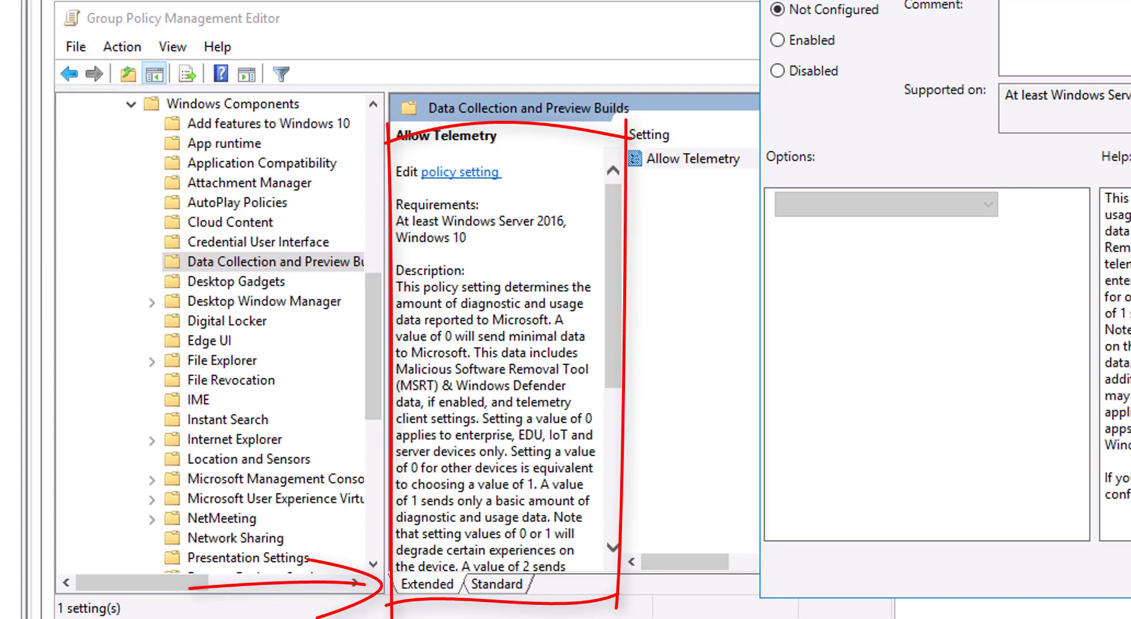
mouse_move(927, 238)
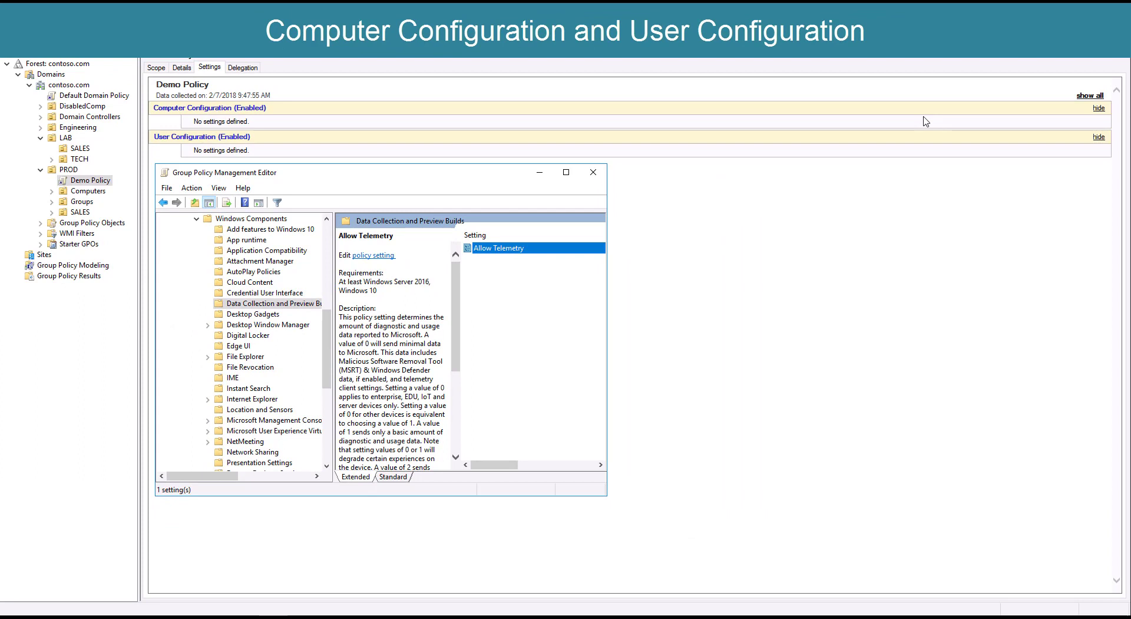
mouse_move(10, 616)
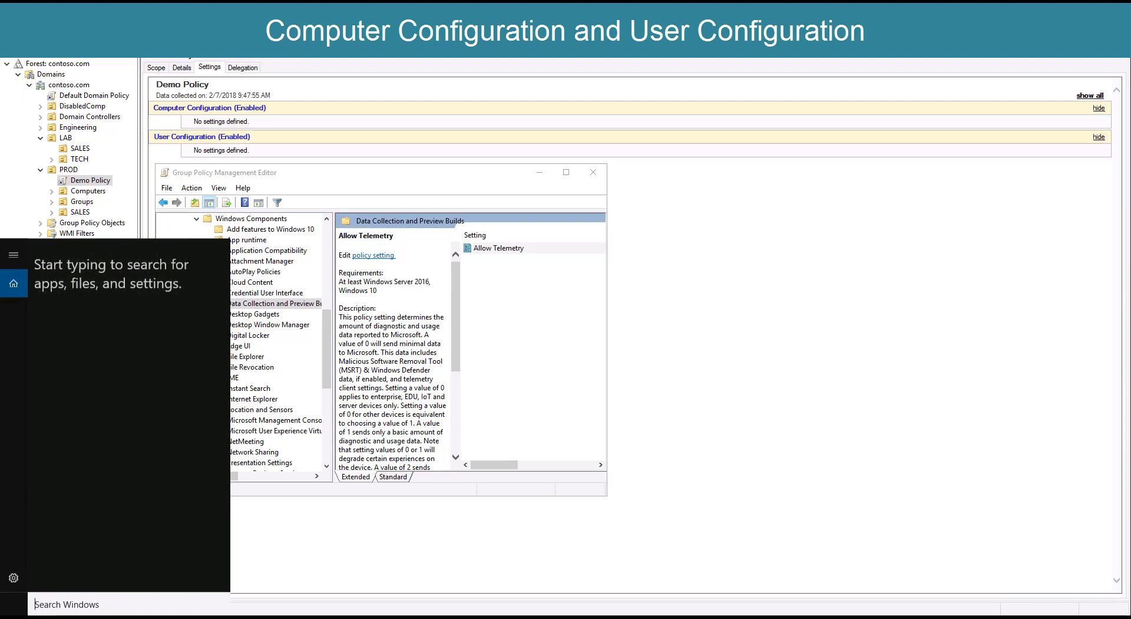
Search Windows for 'power' to launch Windows PowerShell
text(power)
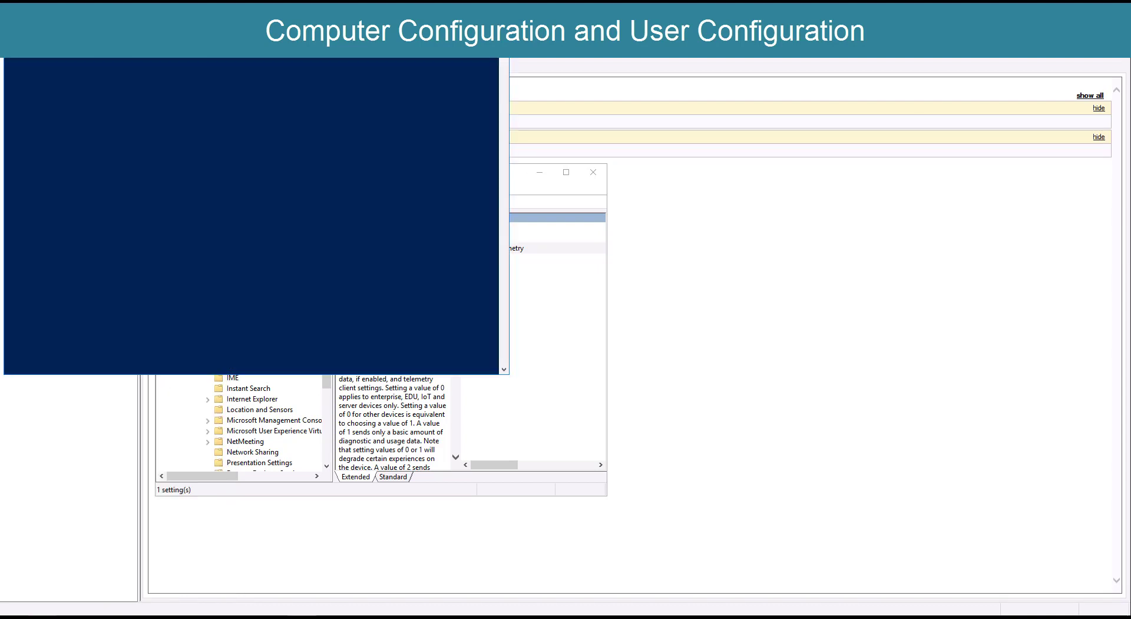
Enter 'gpupdate', remove it, then leave 'gpresult' typed at the prompt unrun
text(gpu)
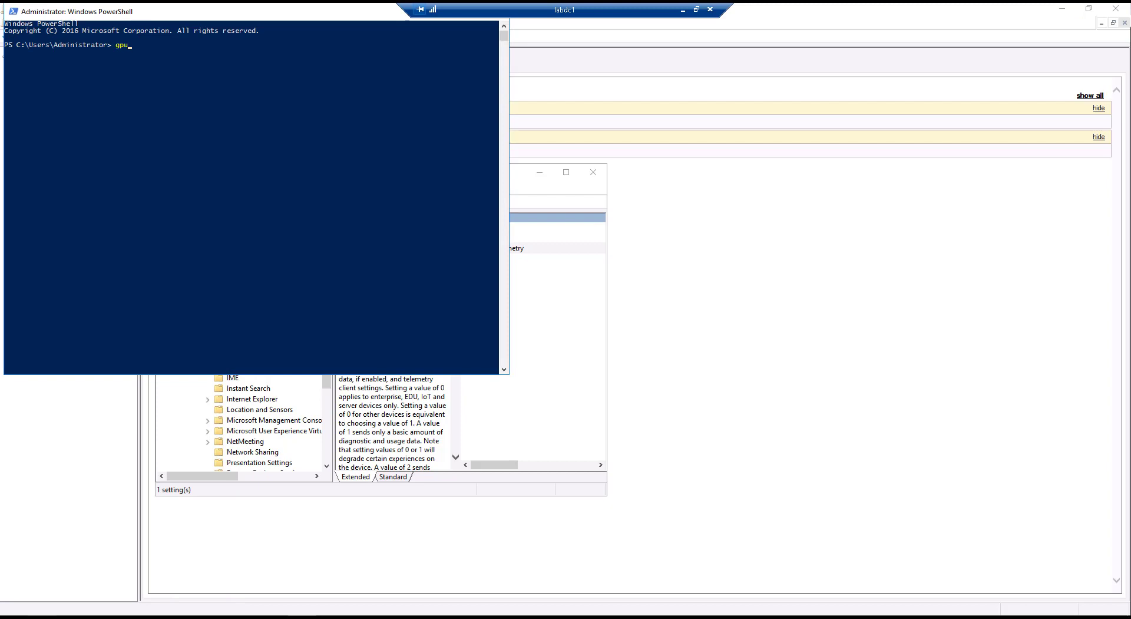
text(pdate)
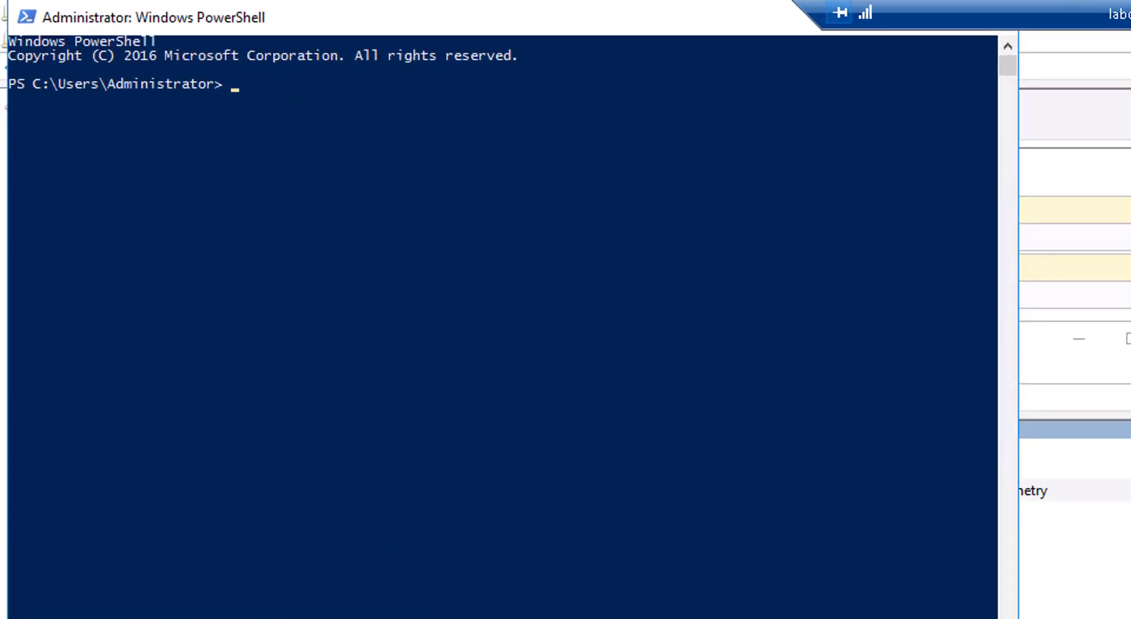
text(gpresul)
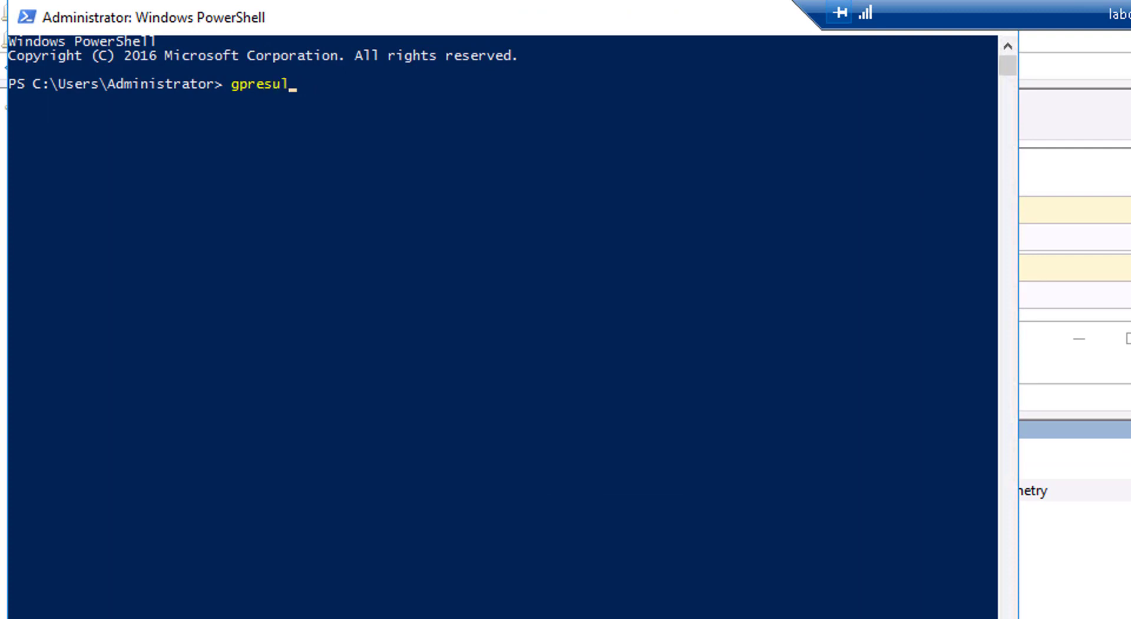
text(t)
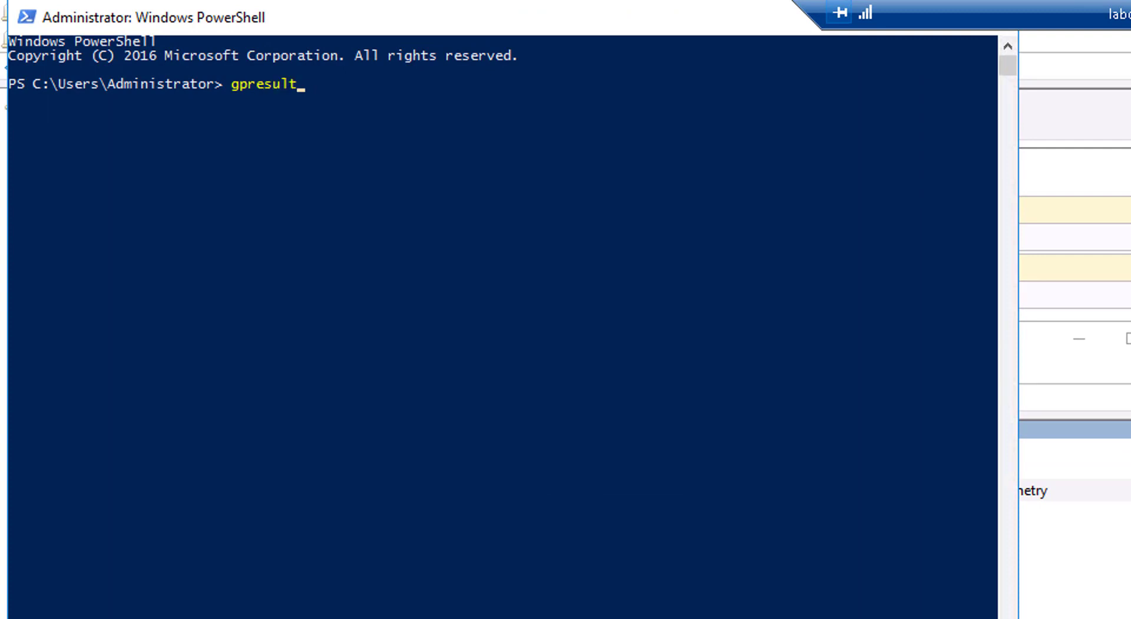